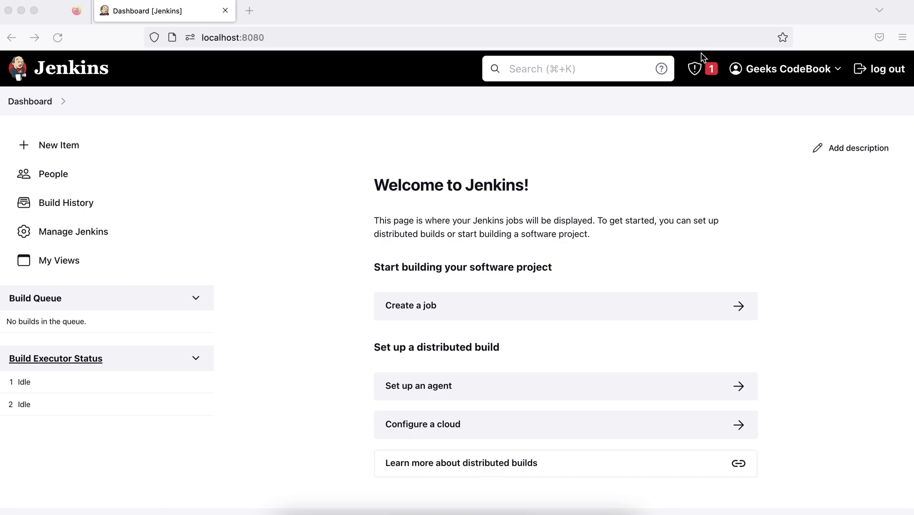
pyautogui.moveTo(489, 12)
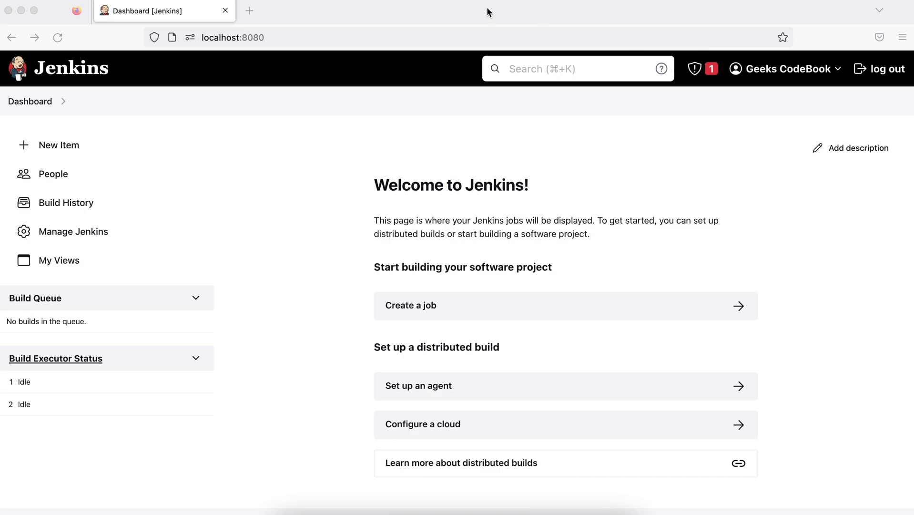
pyautogui.moveTo(302, 220)
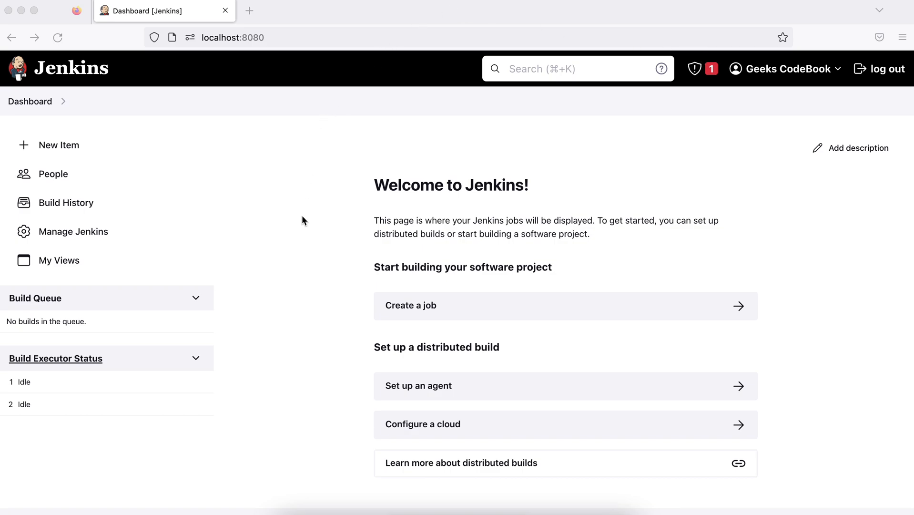
pyautogui.moveTo(373, 291)
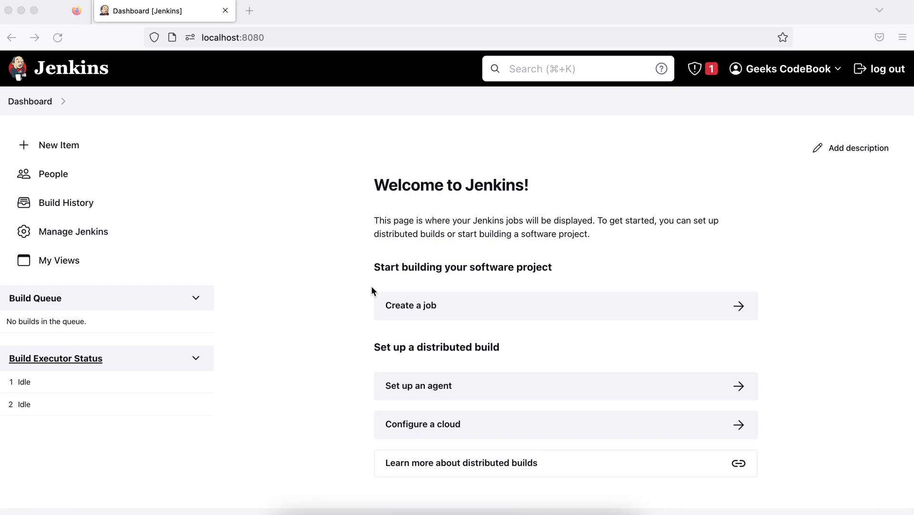
pyautogui.moveTo(367, 294)
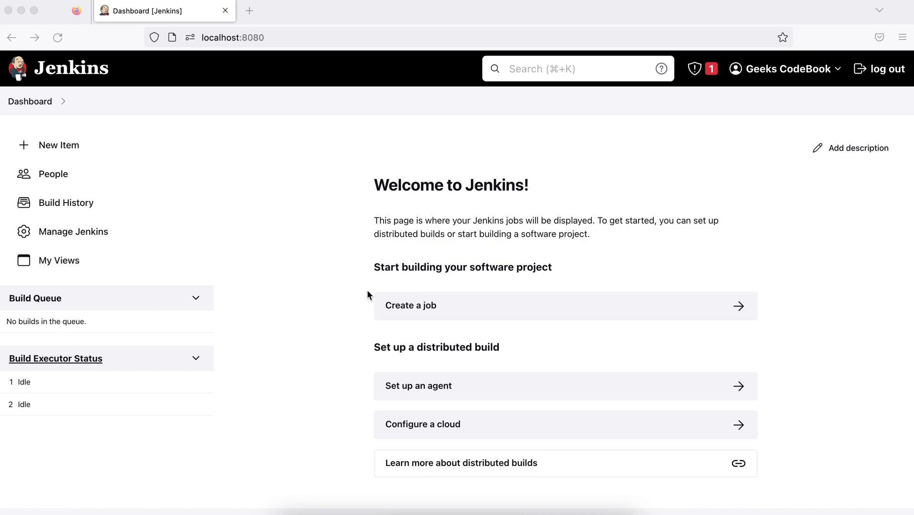
pyautogui.moveTo(494, 310)
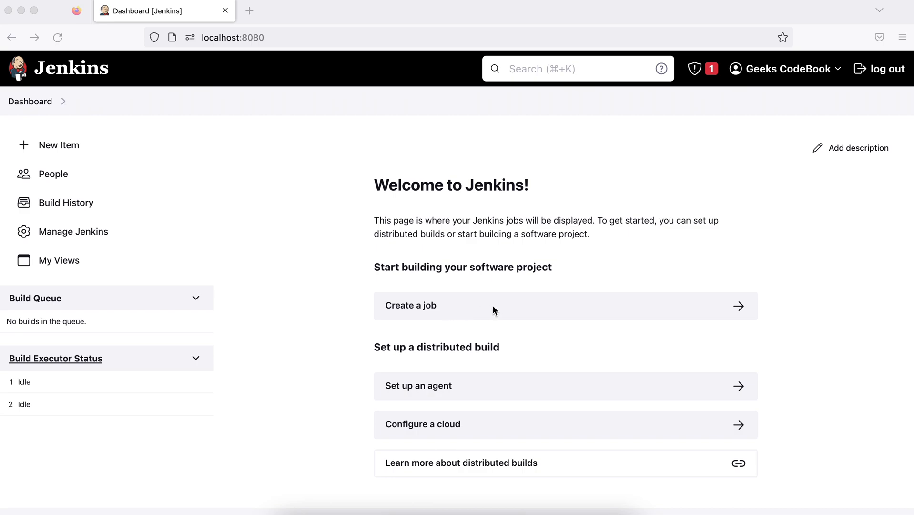
pyautogui.moveTo(62, 149)
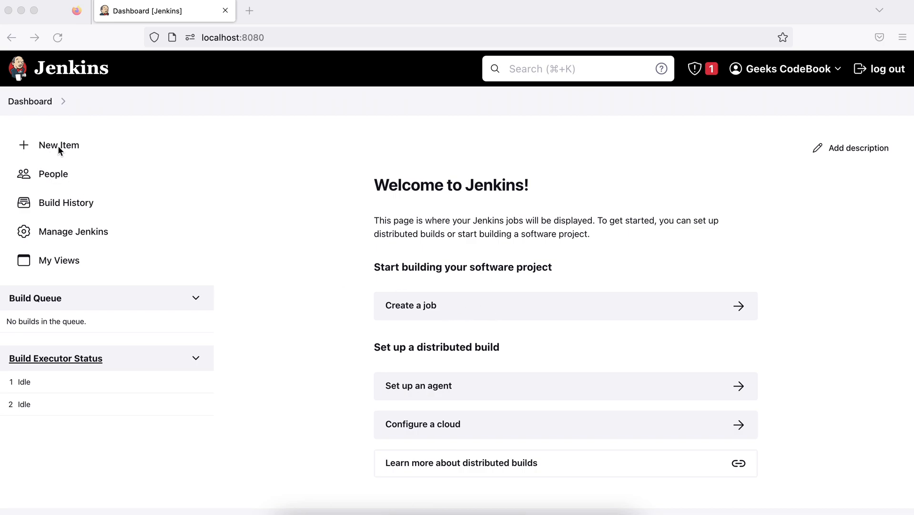
pyautogui.moveTo(418, 298)
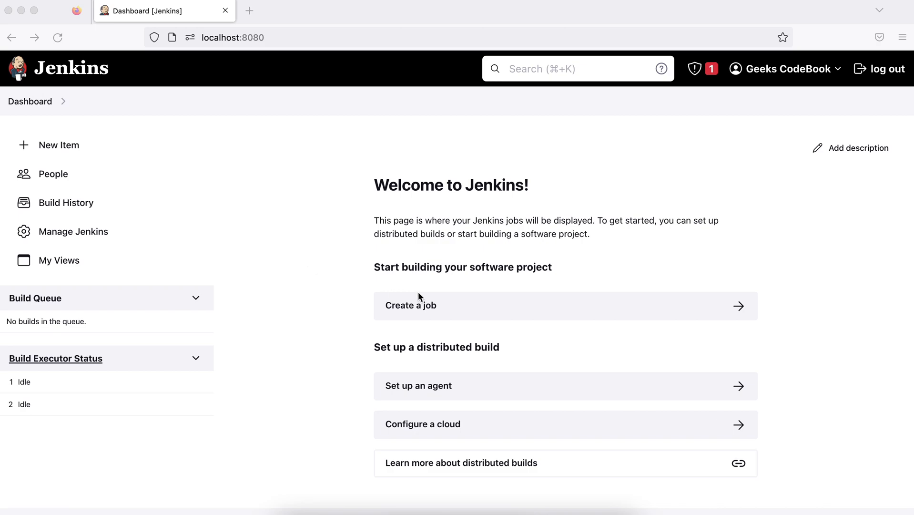
pyautogui.moveTo(471, 182)
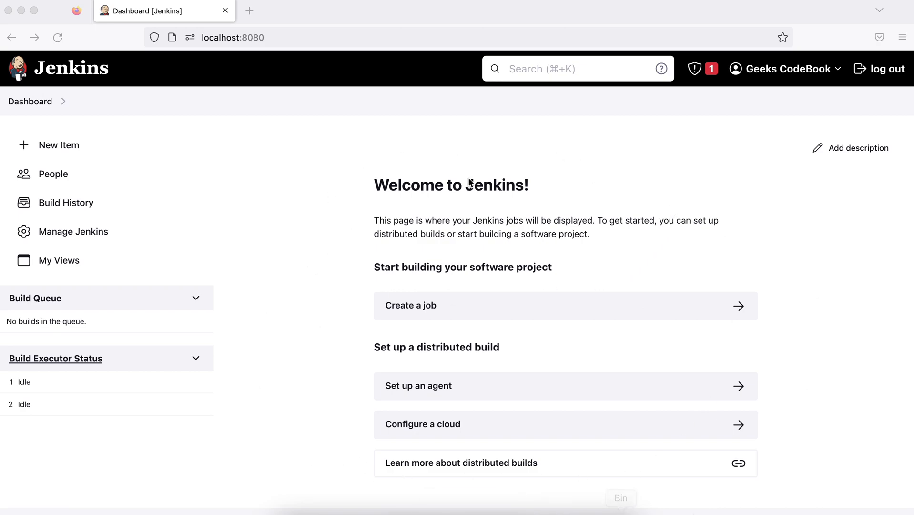
pyautogui.moveTo(475, 312)
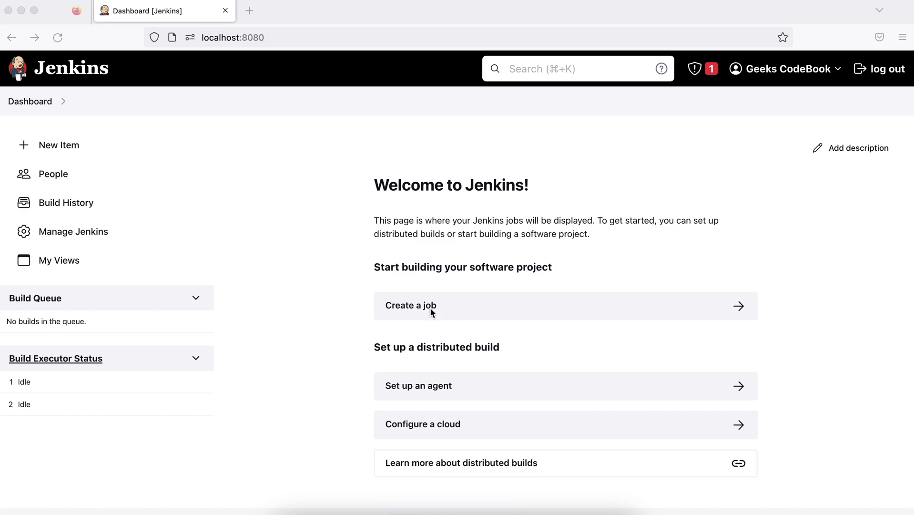
# Step: Start a new item named 'Files List' as a Freestyle project and confirm with OK
pyautogui.click(411, 305)
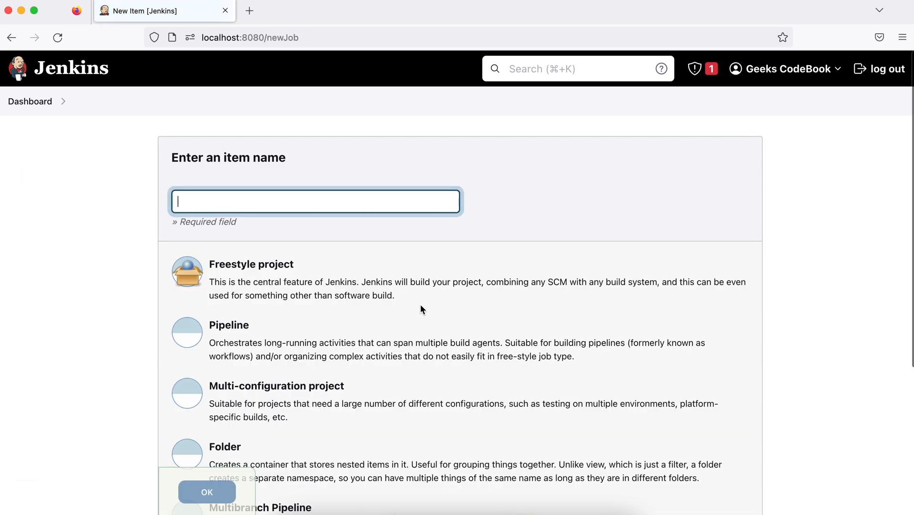
pyautogui.scroll(-3)
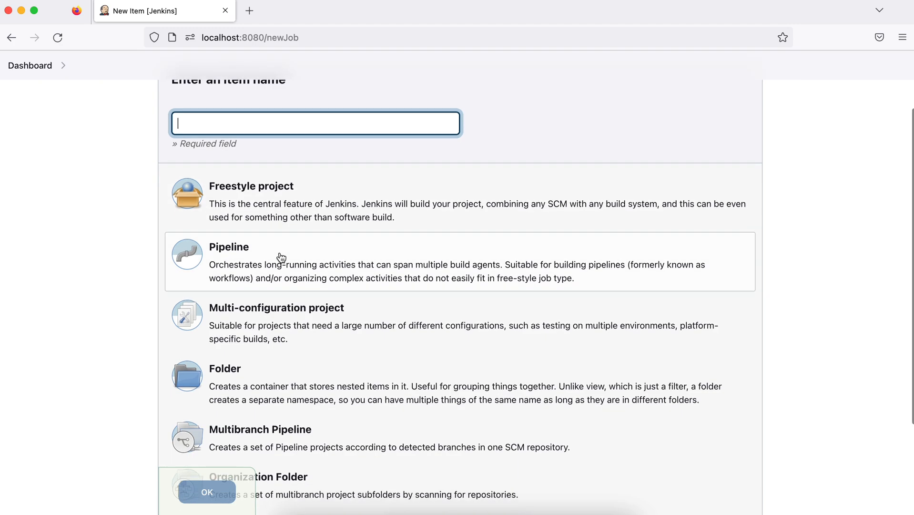
pyautogui.scroll(-3)
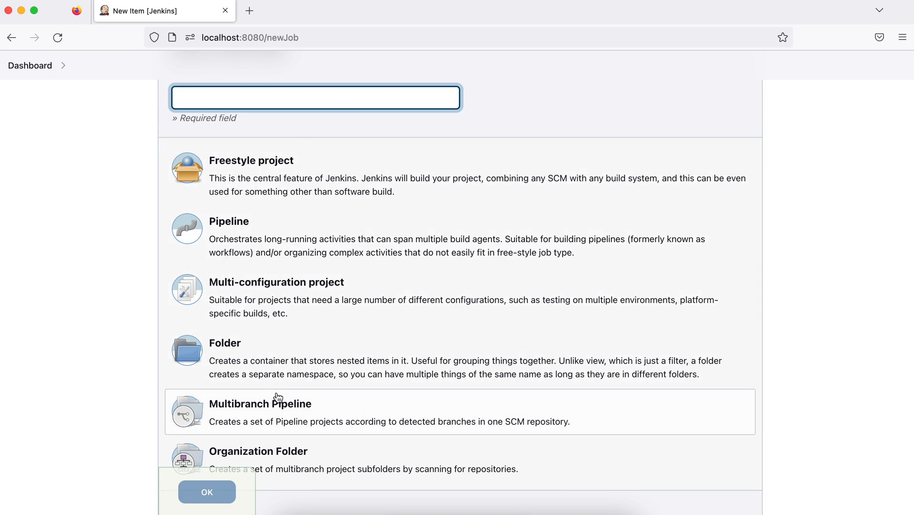
pyautogui.scroll(-3)
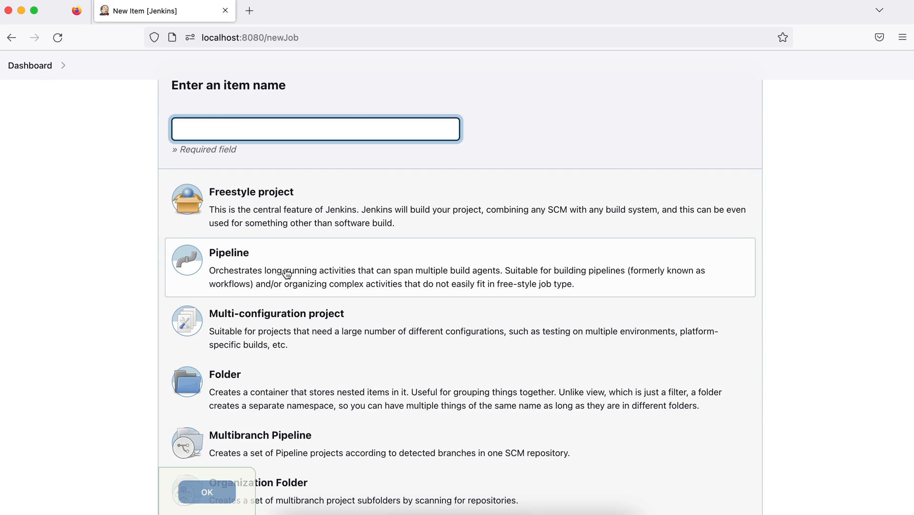
pyautogui.write('Files List')
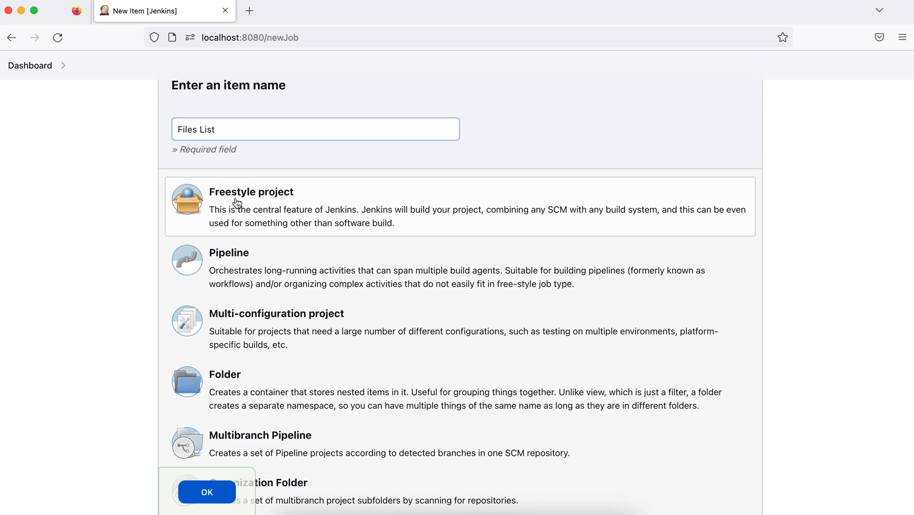
pyautogui.click(206, 492)
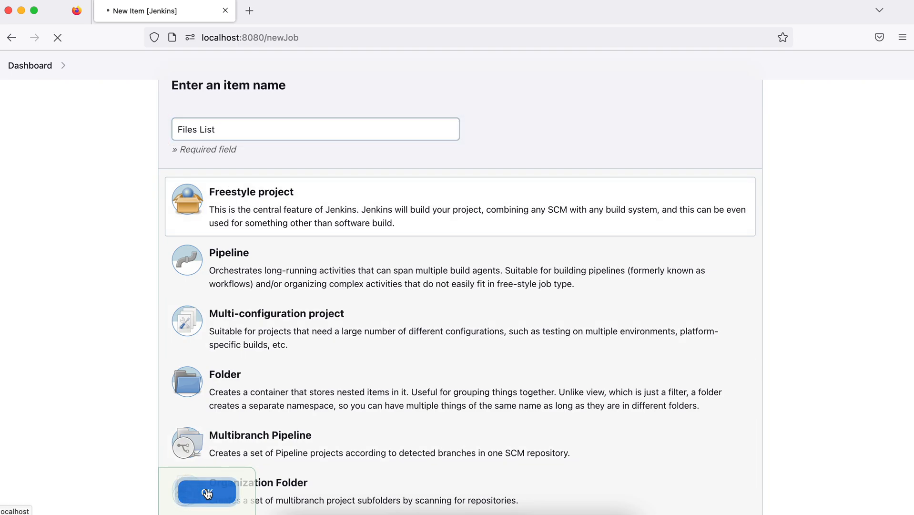
# Step: Look over the General section of the Files List Configure page, then head back to the Dashboard
pyautogui.click(204, 493)
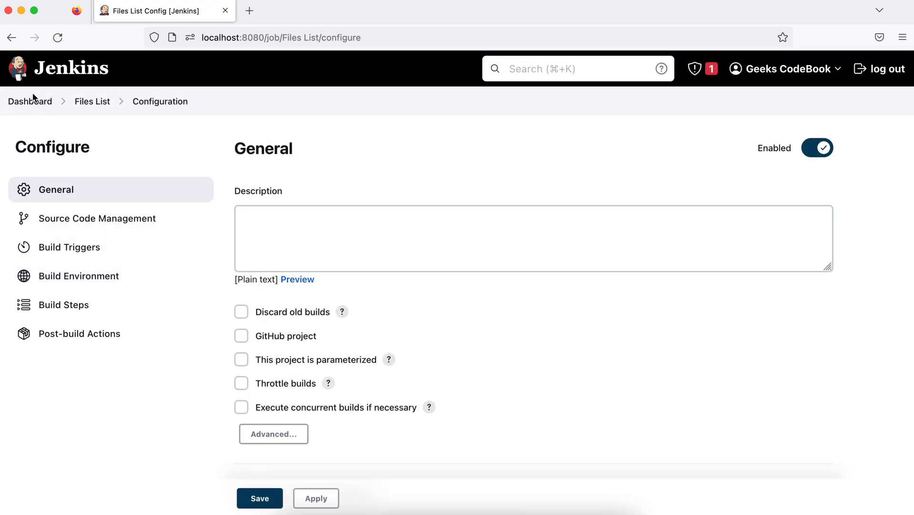
pyautogui.moveTo(93, 101)
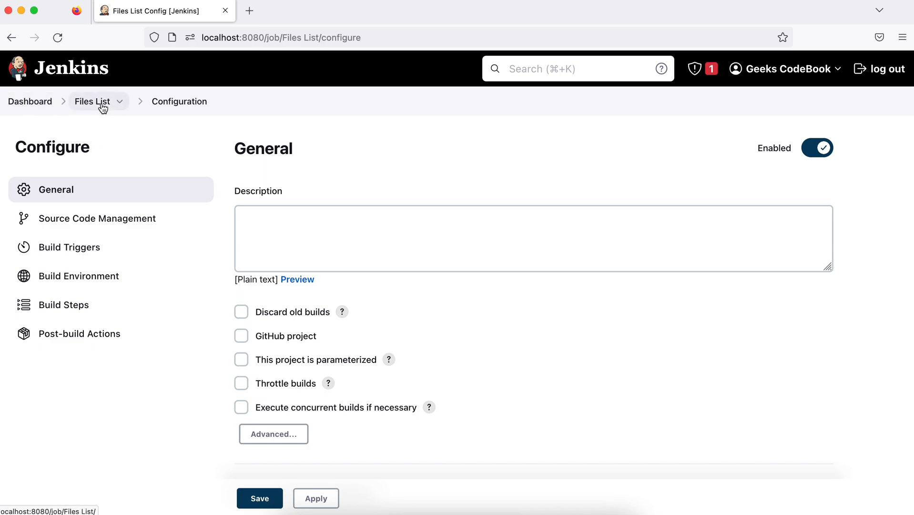
pyautogui.moveTo(181, 108)
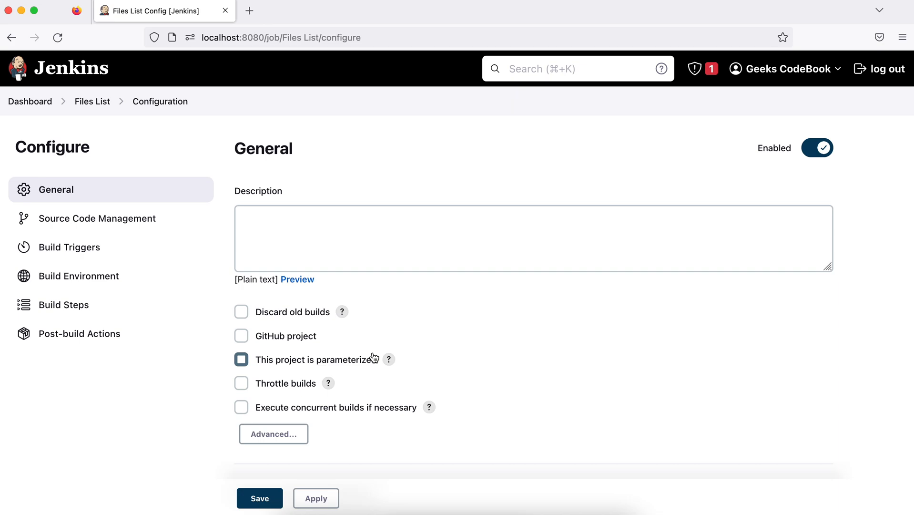
pyautogui.scroll(-3)
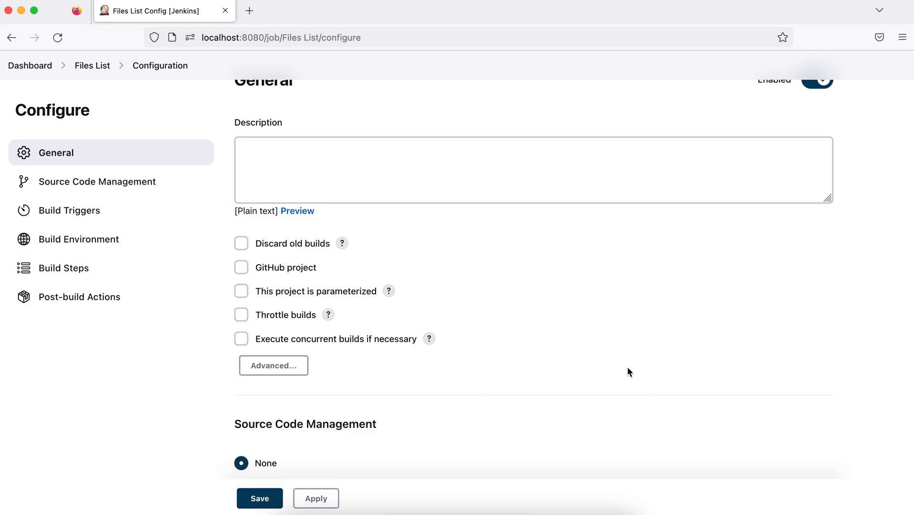
pyautogui.scroll(-3)
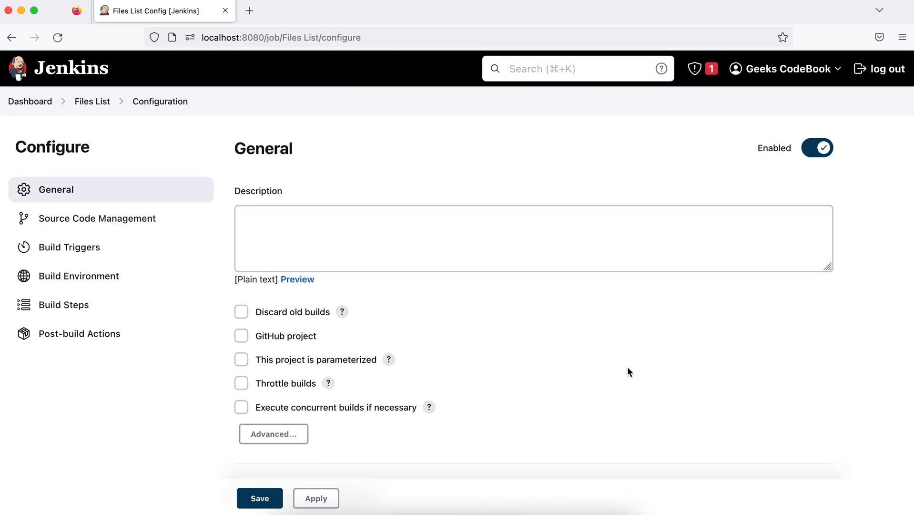
pyautogui.scroll(-3)
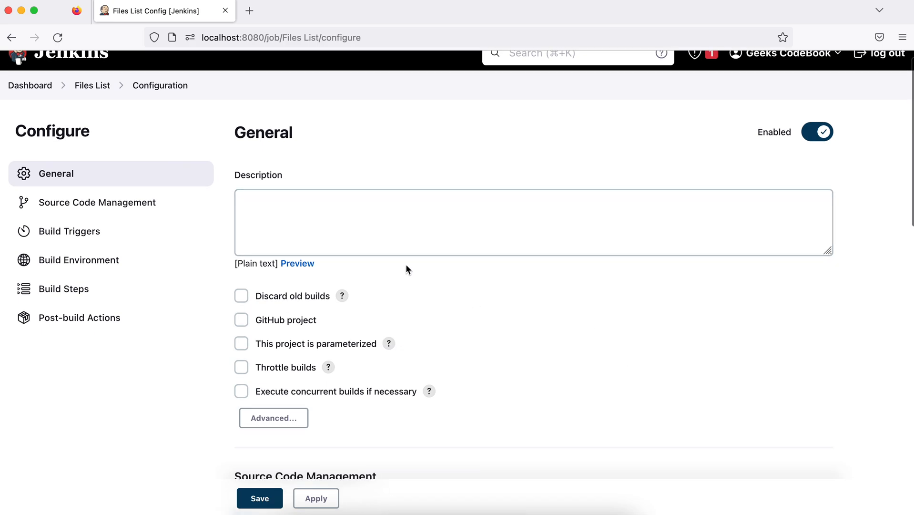
pyautogui.click(29, 85)
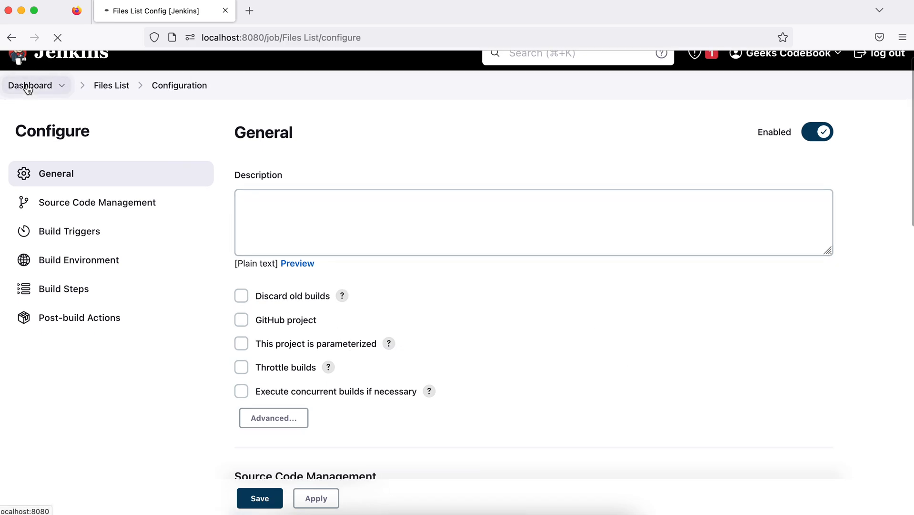
pyautogui.click(30, 84)
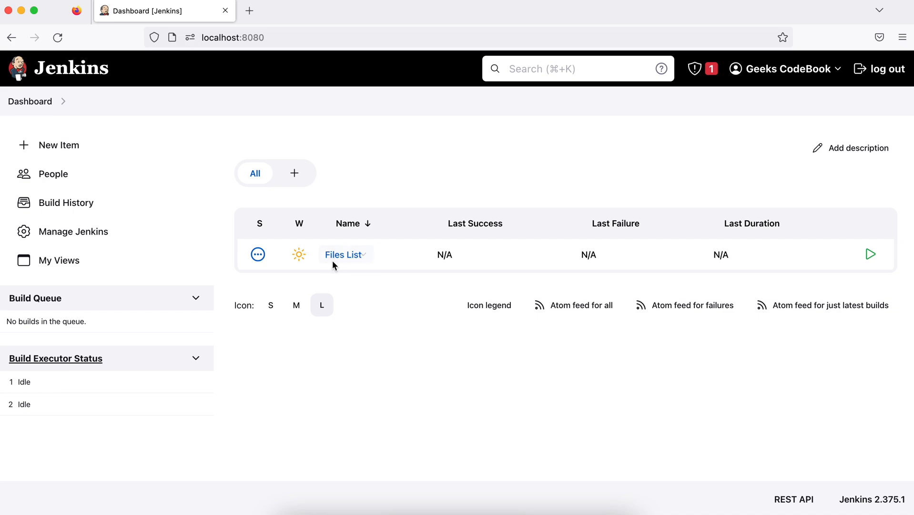
pyautogui.moveTo(334, 261)
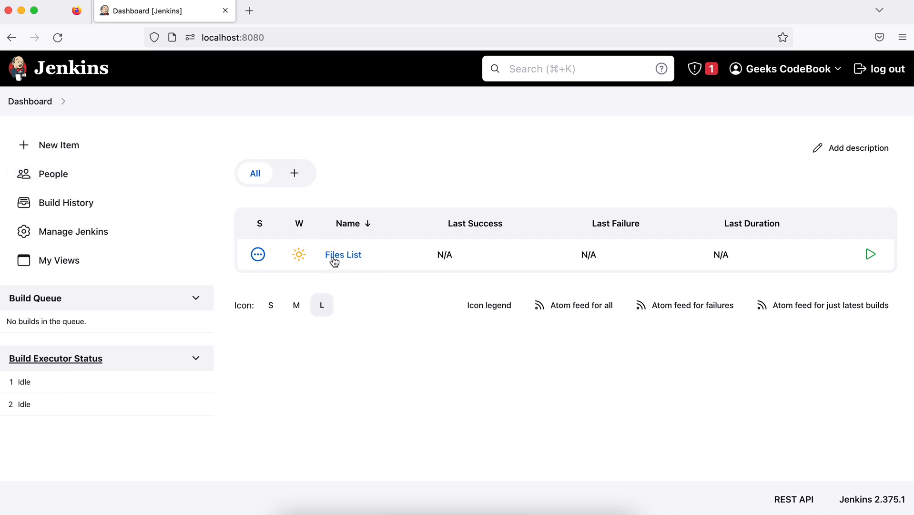
pyautogui.click(344, 254)
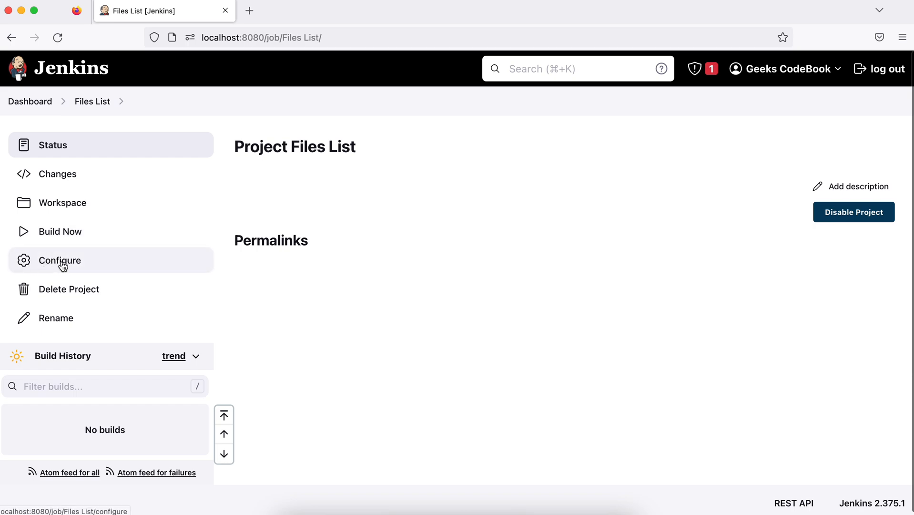
pyautogui.moveTo(54, 169)
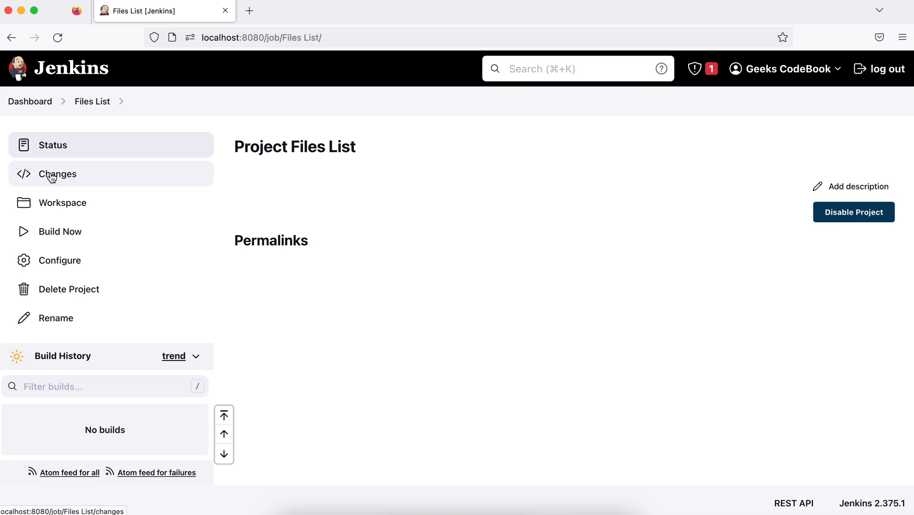
pyautogui.moveTo(60, 231)
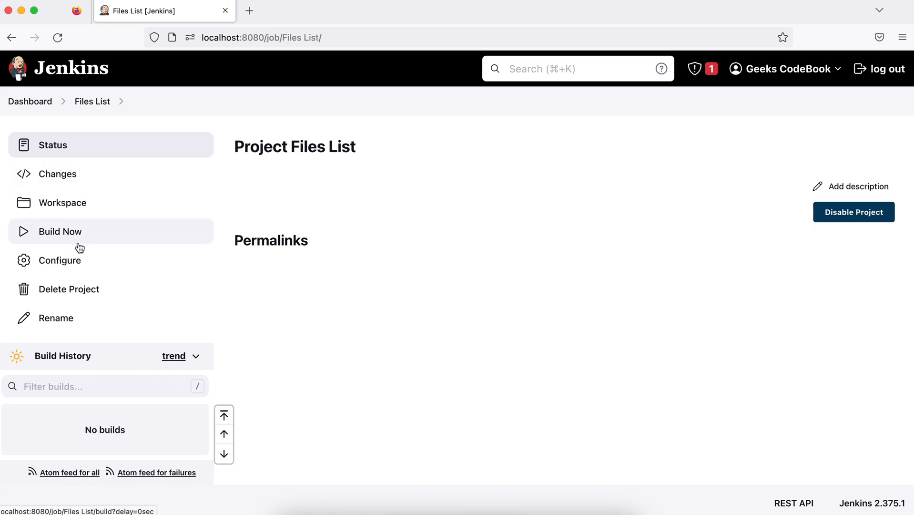
pyautogui.moveTo(59, 260)
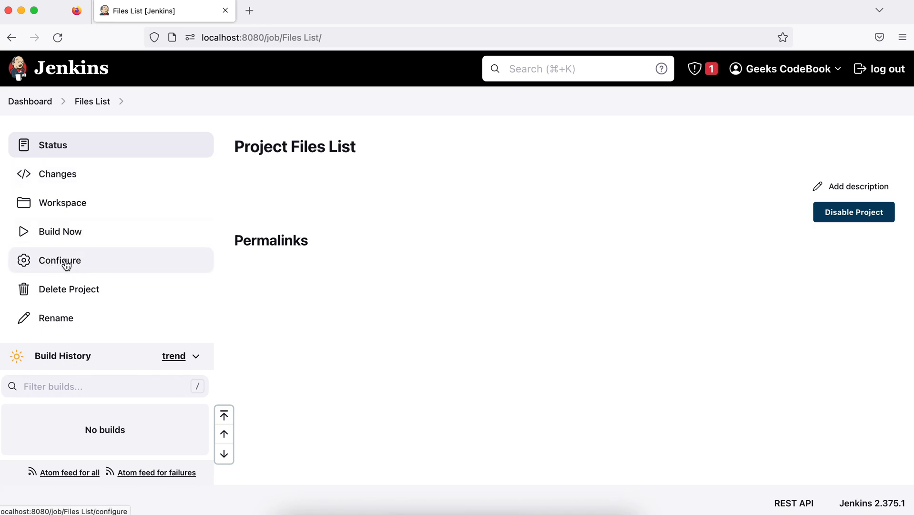
pyautogui.moveTo(59, 231)
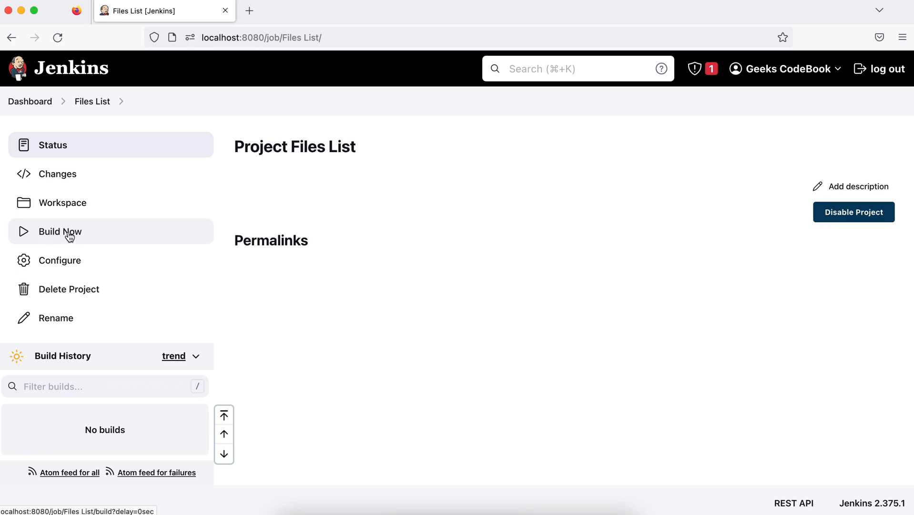
pyautogui.moveTo(59, 260)
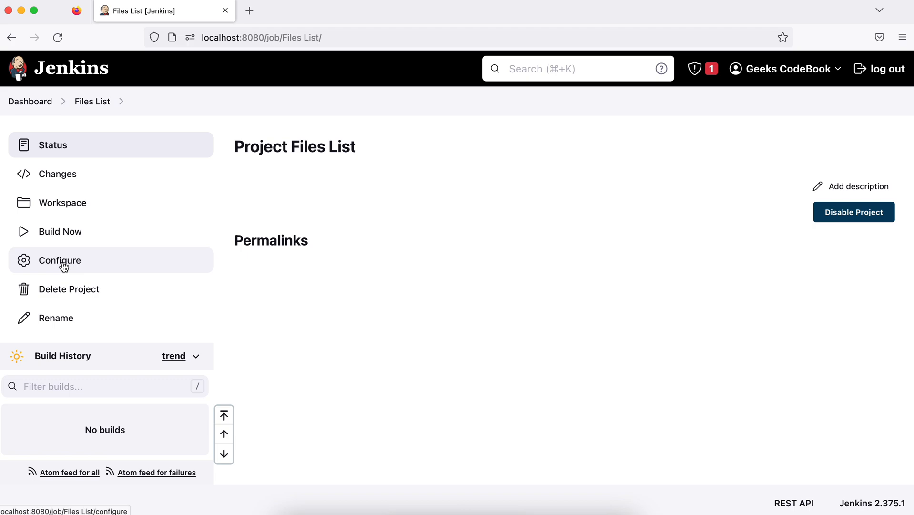
# Step: Give the Files List job the description 'This job give files list'
pyautogui.click(59, 261)
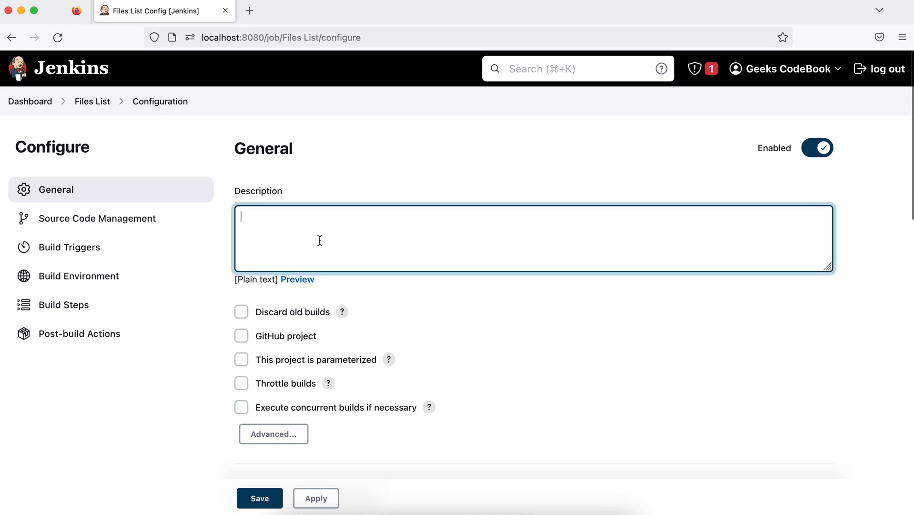
pyautogui.write('This job give files list')
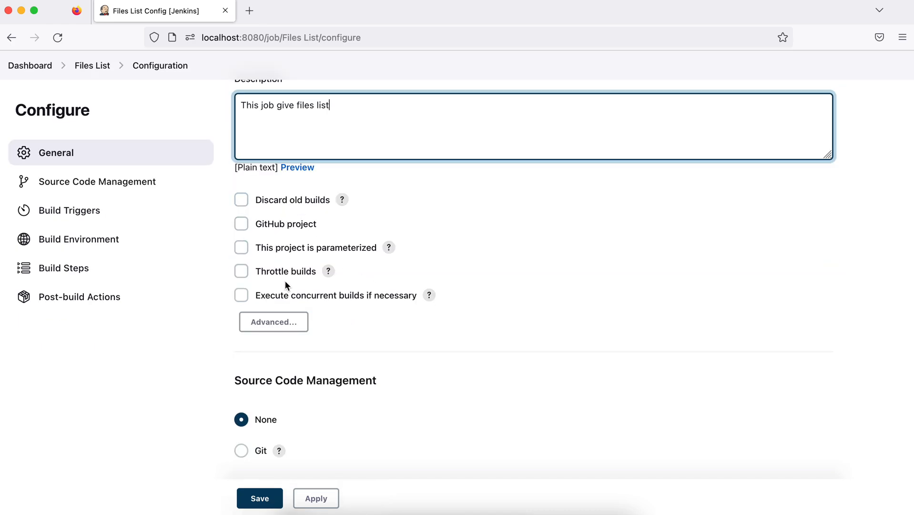
pyautogui.scroll(-3)
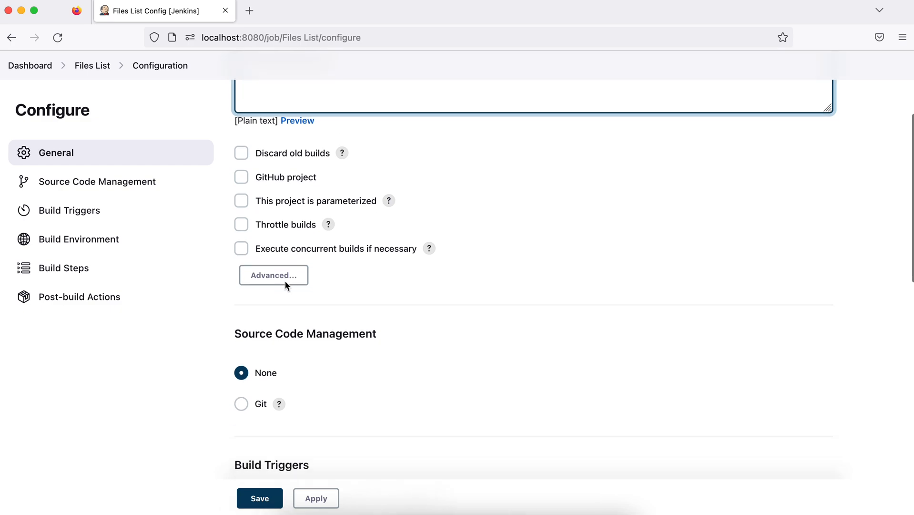
pyautogui.scroll(-3)
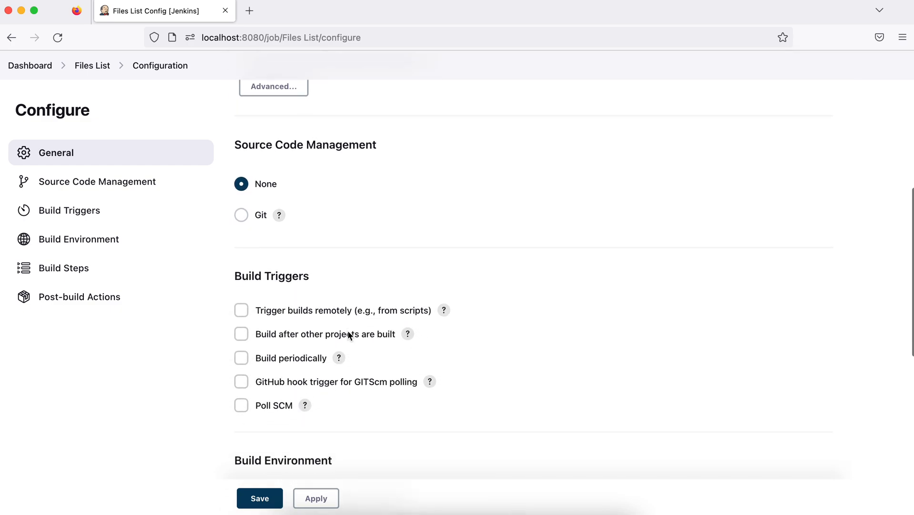
# Step: Enable 'Delete workspace before build starts' under Build Environment
pyautogui.click(69, 210)
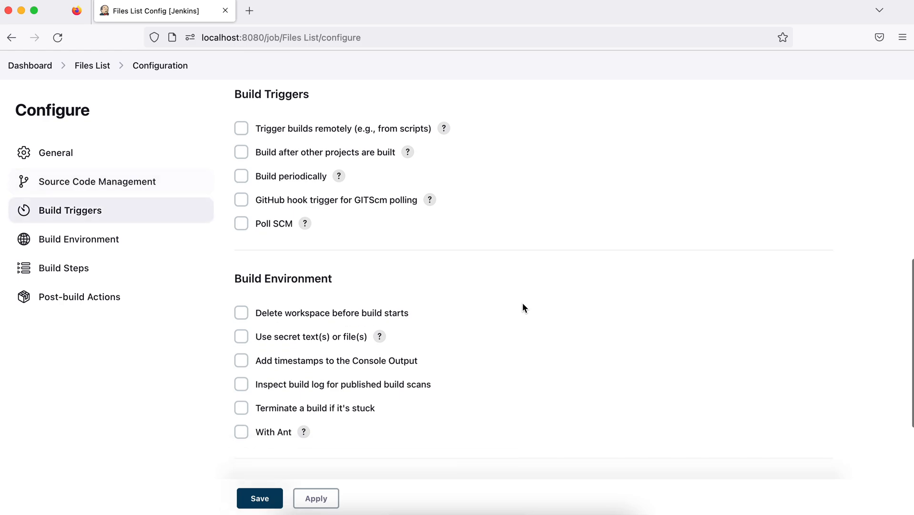
pyautogui.scroll(-3)
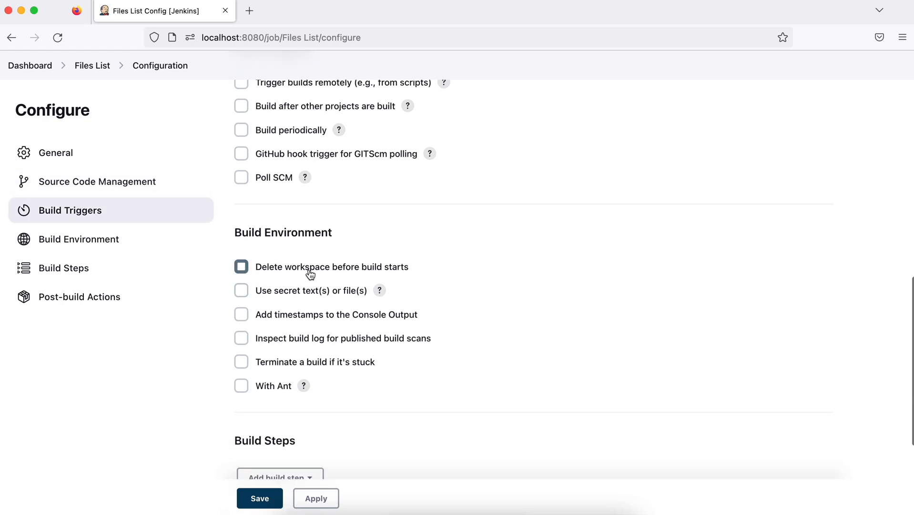
pyautogui.click(241, 266)
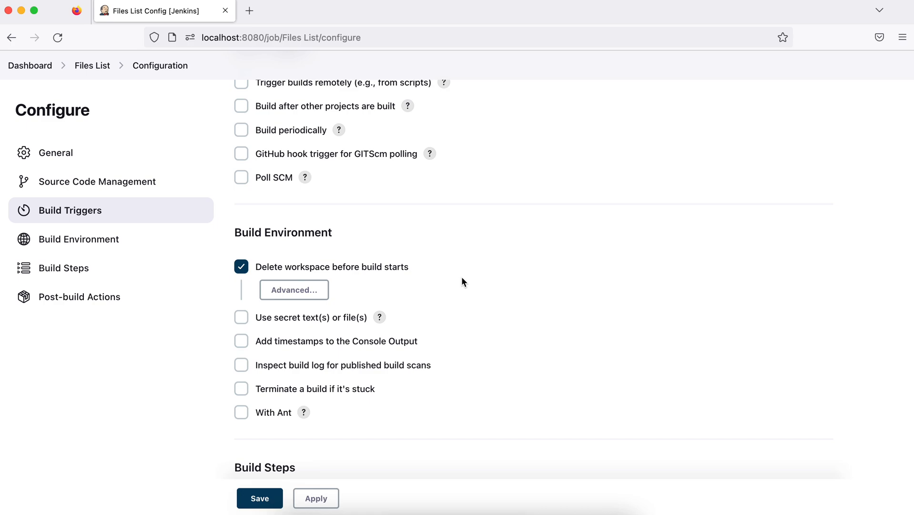
pyautogui.scroll(-3)
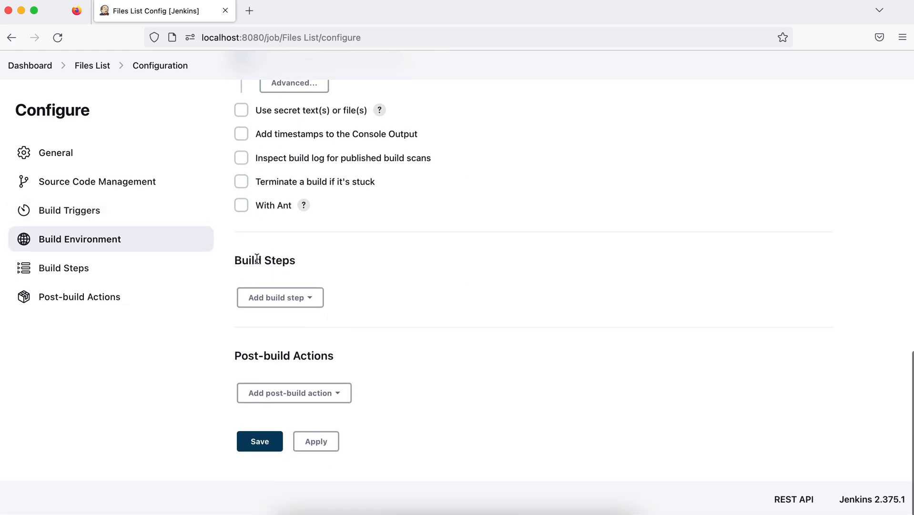
pyautogui.moveTo(406, 301)
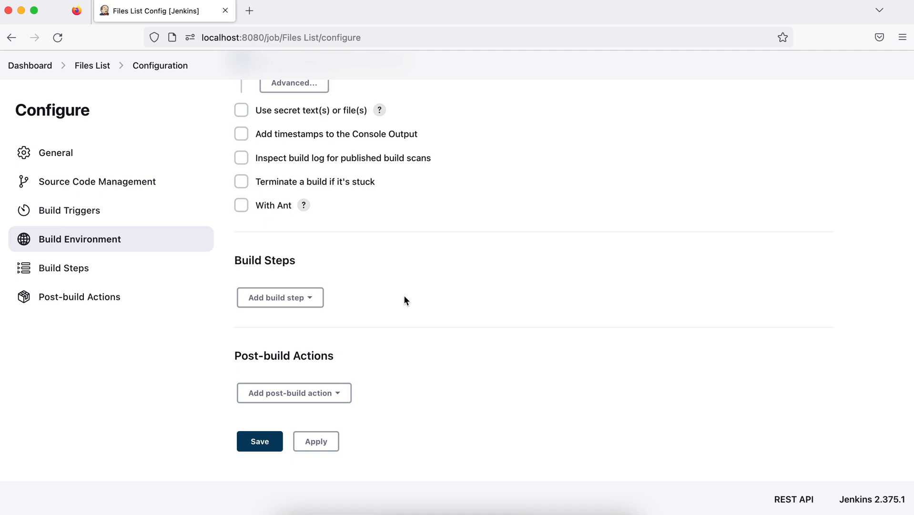
# Step: Add an Execute shell build step with an empty command box
pyautogui.click(280, 297)
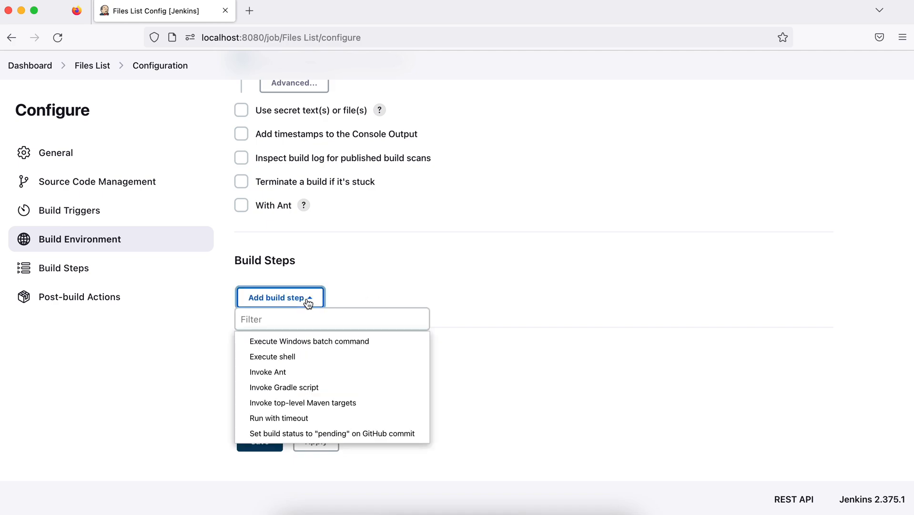
pyautogui.moveTo(309, 341)
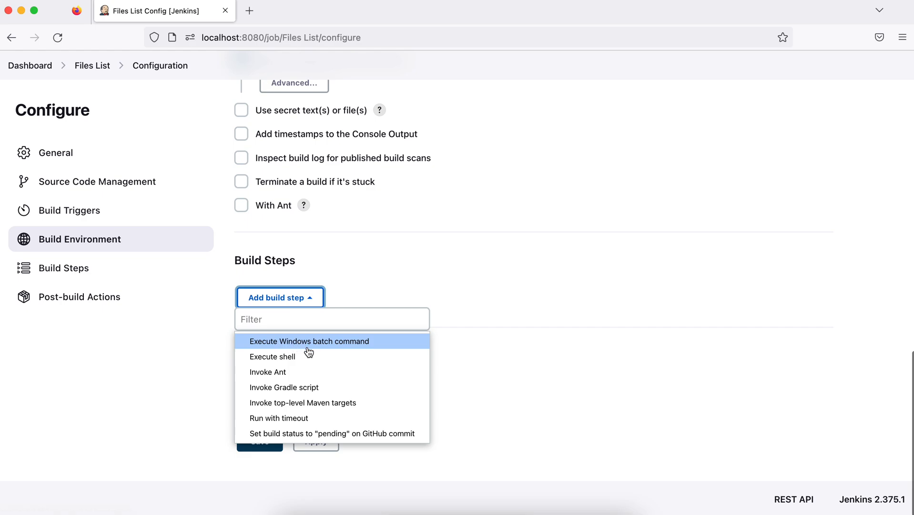
pyautogui.moveTo(284, 387)
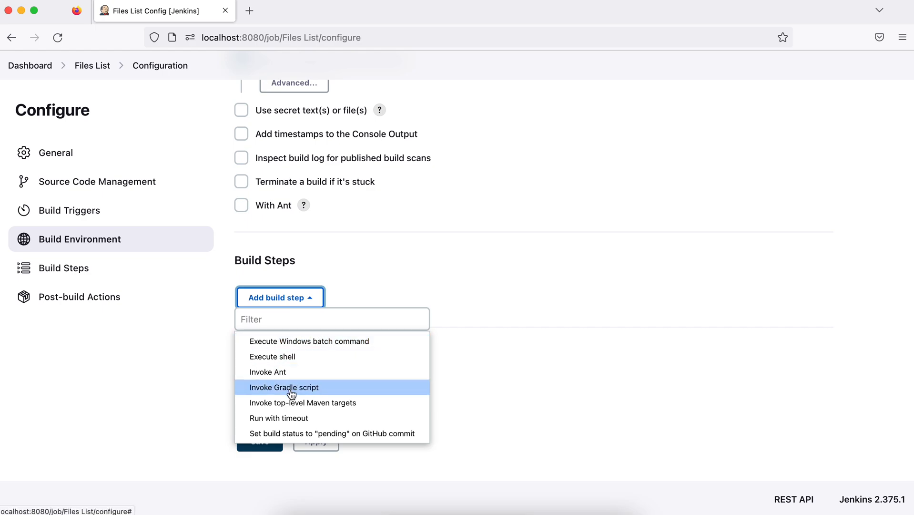
pyautogui.moveTo(279, 357)
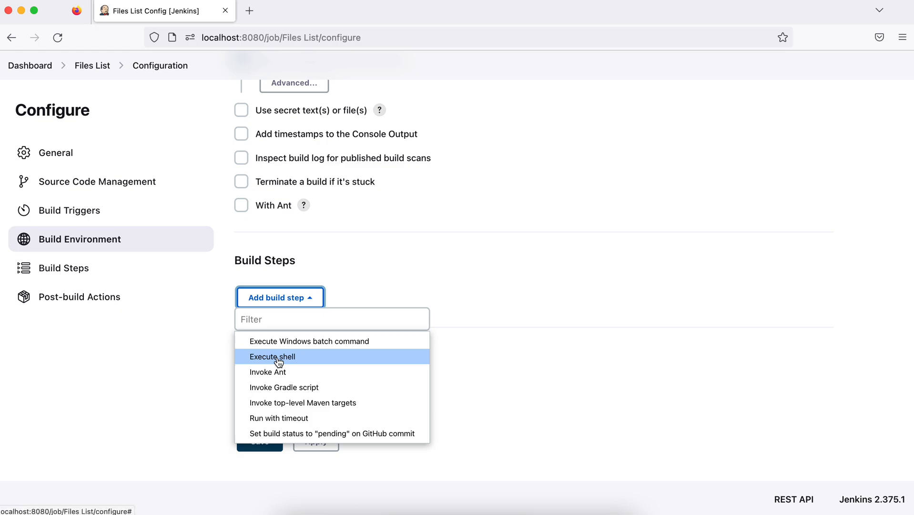
pyautogui.click(273, 357)
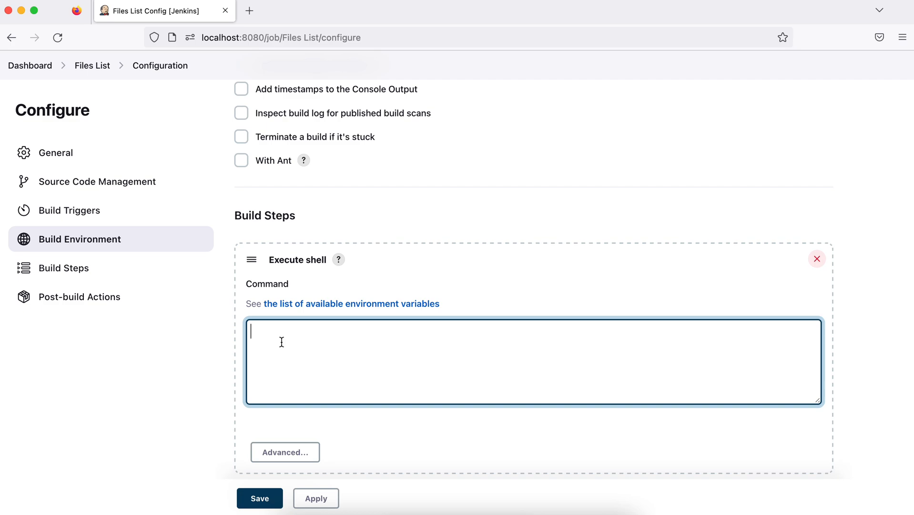
pyautogui.moveTo(238, 460)
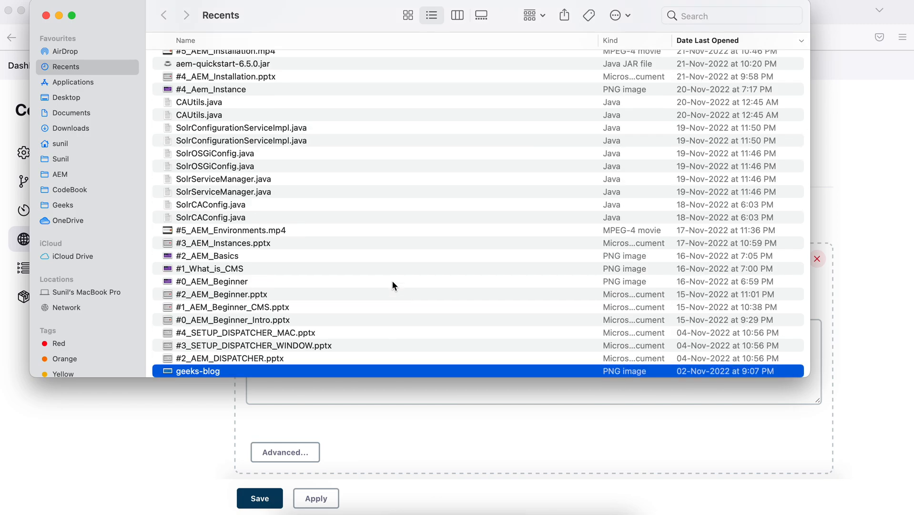
# Step: Jump to /Users/ in Finder and begin the shell command with 'cd'
pyautogui.press('cmd+shift+g')
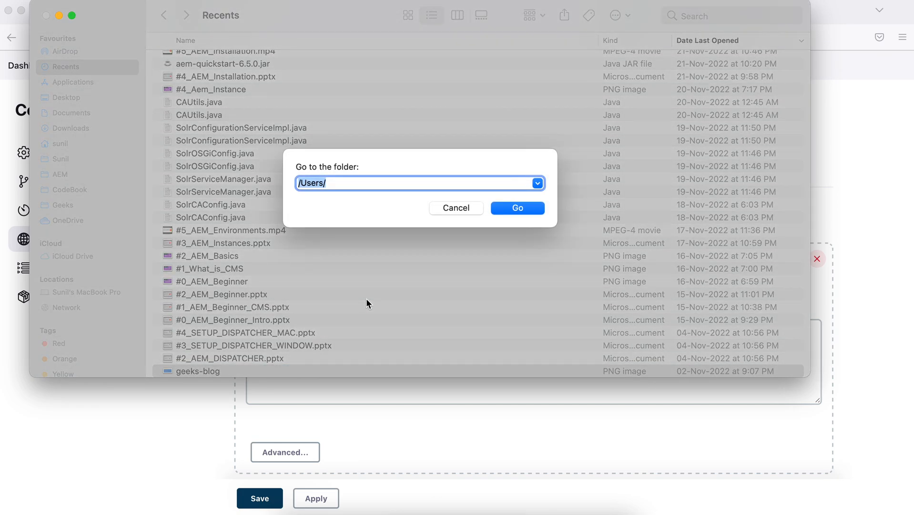
pyautogui.click(516, 208)
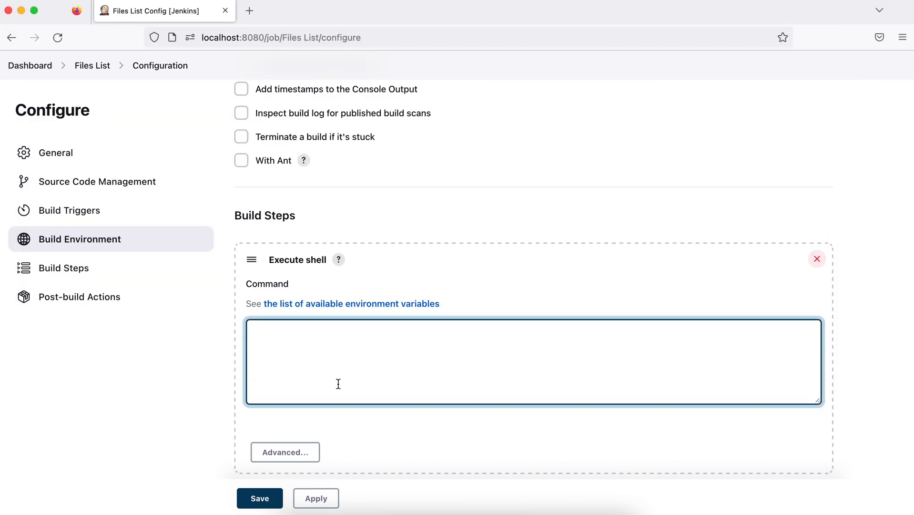
pyautogui.write('c')
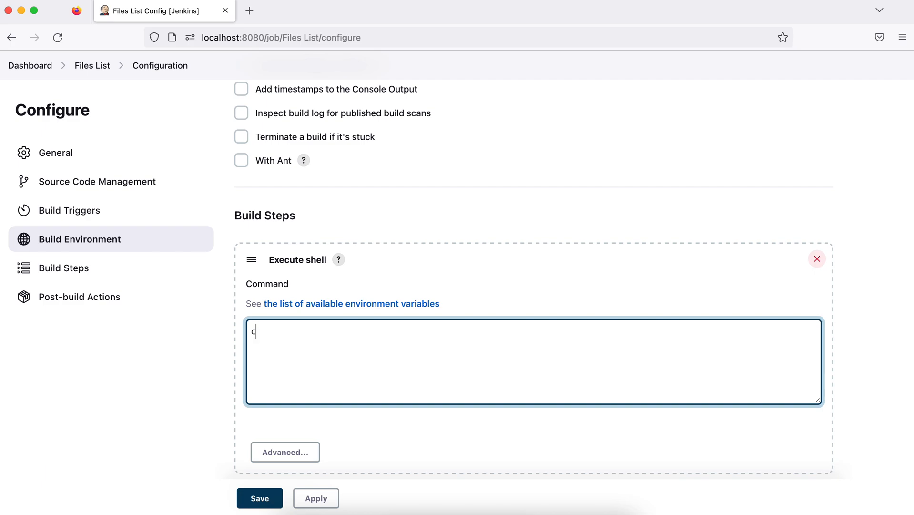
pyautogui.write('d')
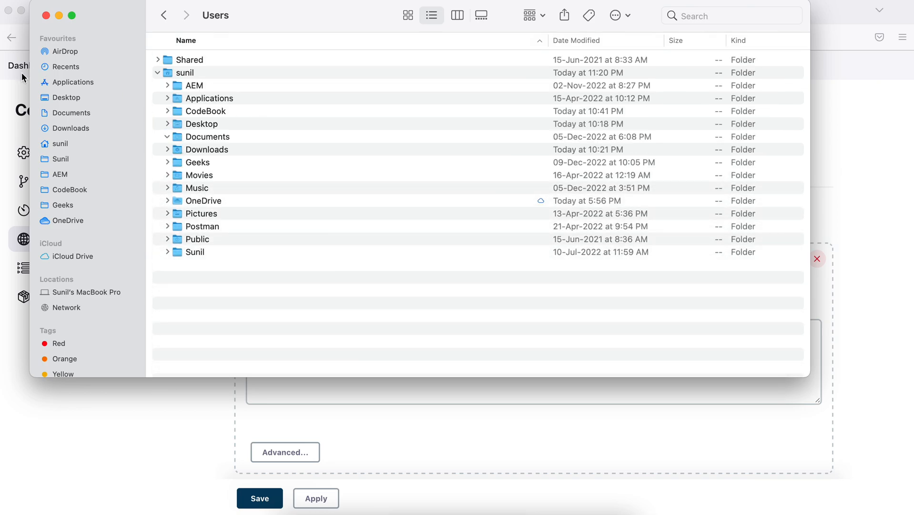
# Step: Locate geeks-java inside Code-Base and bring up its actions to copy the path
pyautogui.click(69, 189)
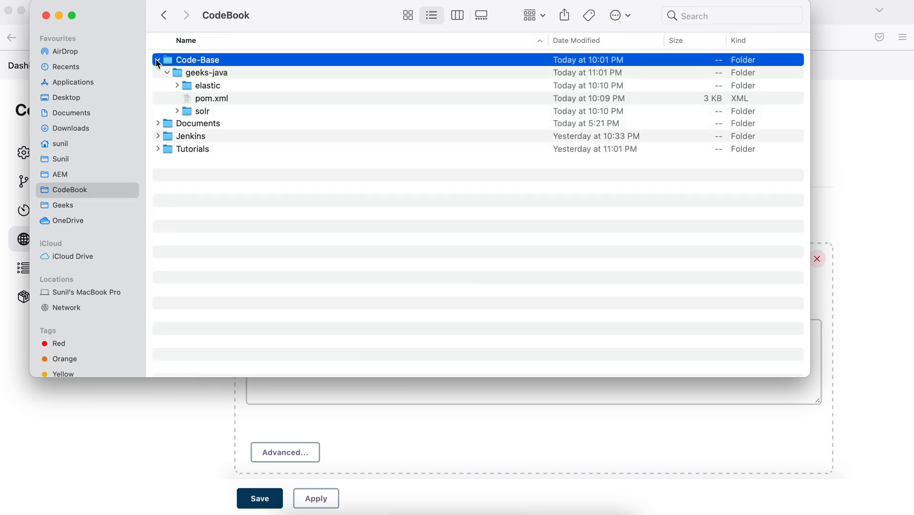
pyautogui.click(206, 73)
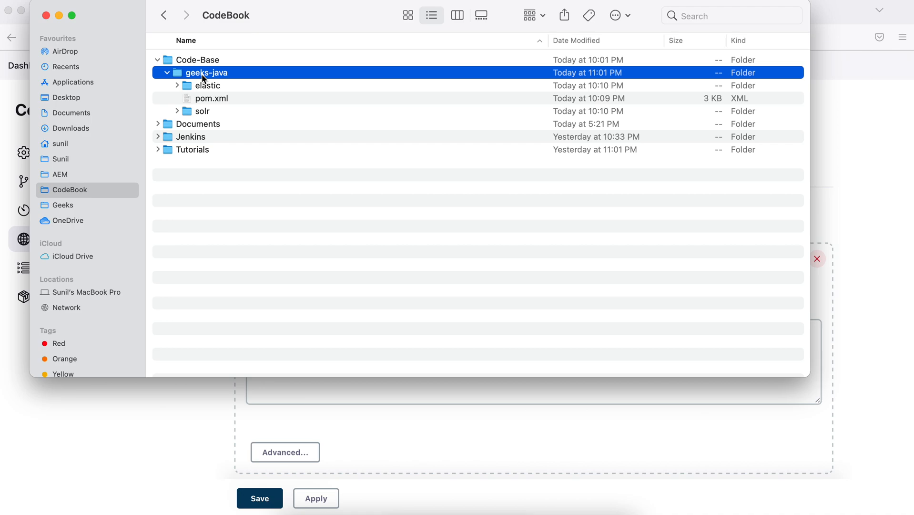
pyautogui.moveTo(209, 80)
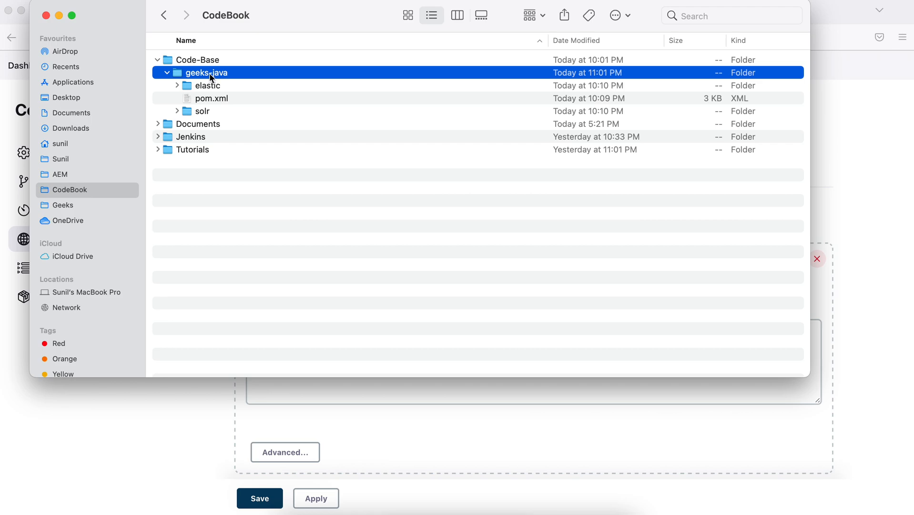
pyautogui.rightClick(210, 73)
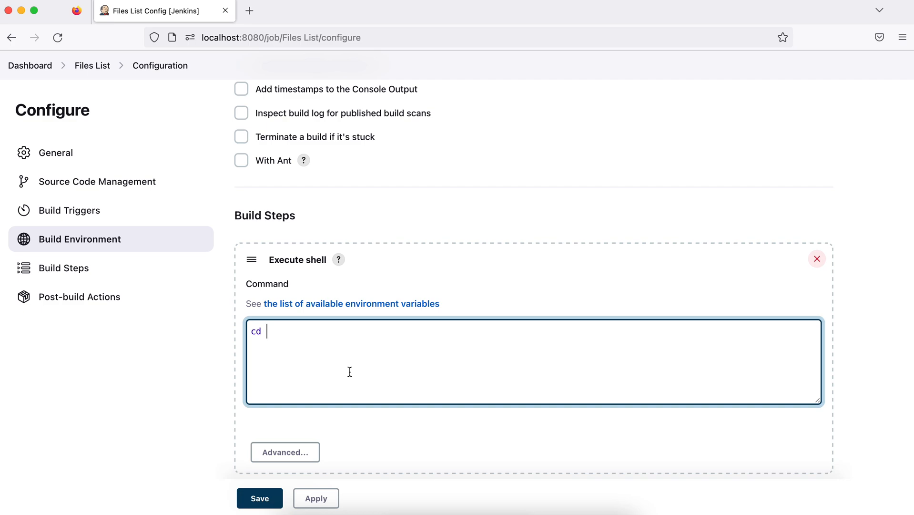
# Step: Complete the command as 'cd /Users/sunil/CodeBook/Code-Base/geeks-java' followed by 'ls -R -l'
pyautogui.write('/Users/sunil/CodeBook/Code-Base/geeks-java')
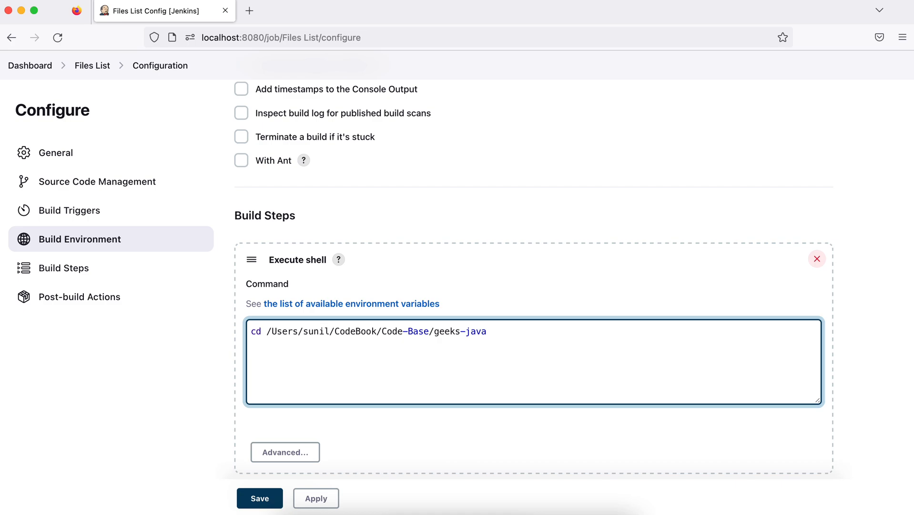
pyautogui.write('ls -')
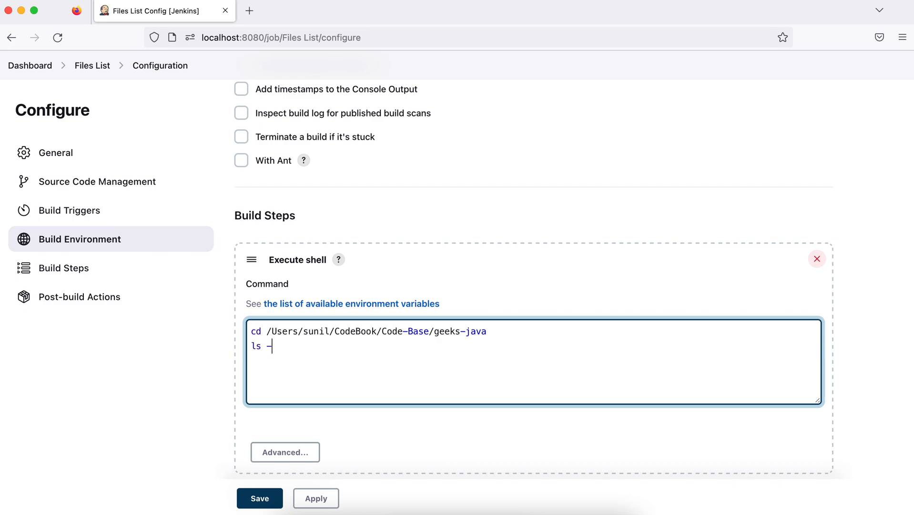
pyautogui.write('R -l')
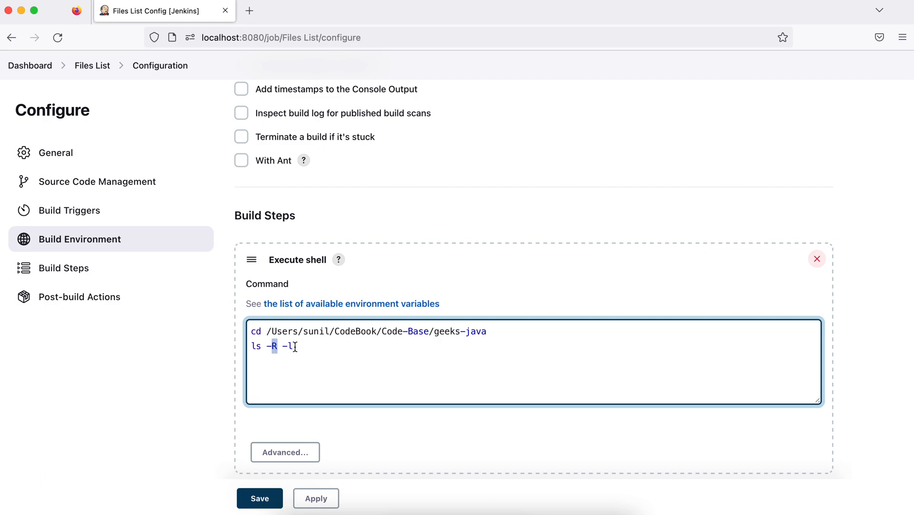
# Step: Apply and save the Files List job configuration
pyautogui.scroll(-3)
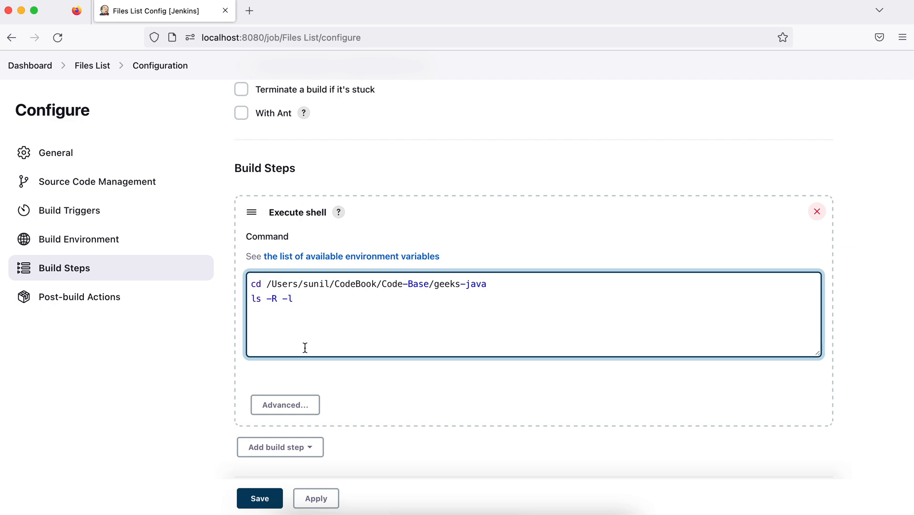
pyautogui.scroll(-3)
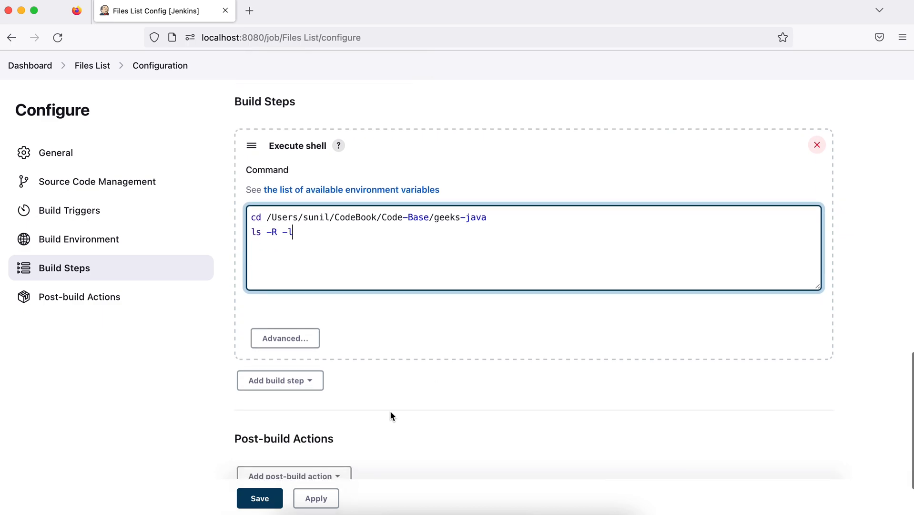
pyautogui.click(315, 498)
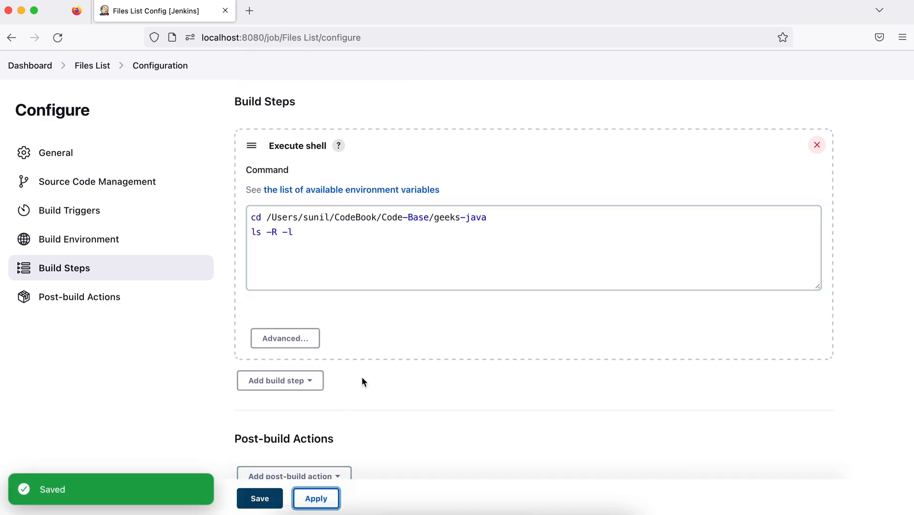
pyautogui.click(259, 498)
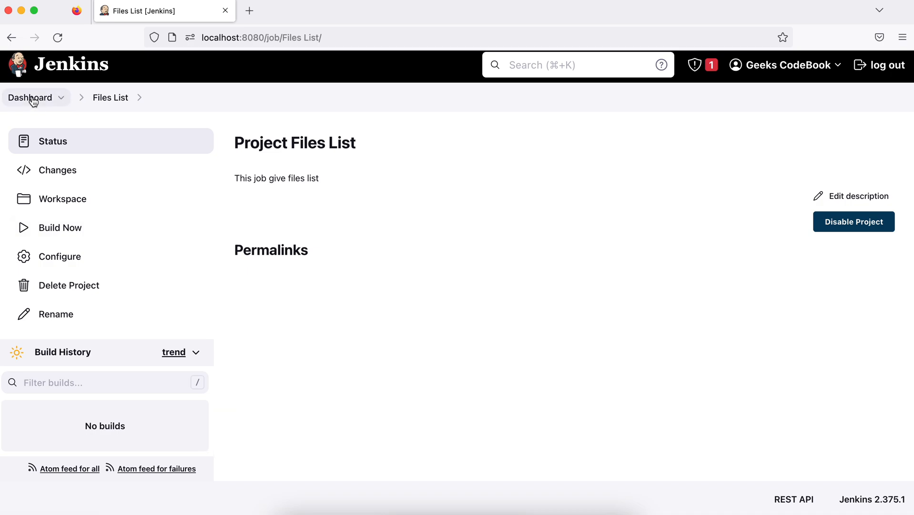
# Step: From the dashboard, reach the Files List job and trigger Build Now for build #1
pyautogui.click(29, 97)
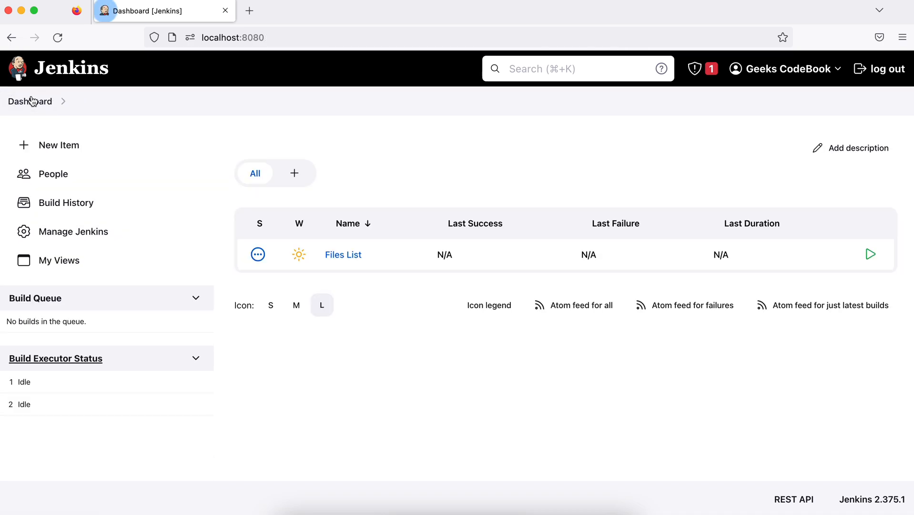
pyautogui.moveTo(384, 286)
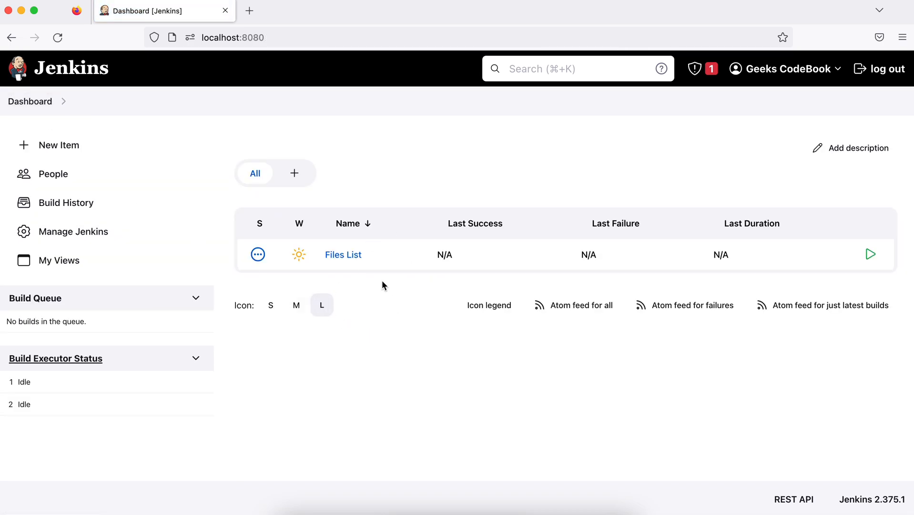
pyautogui.click(343, 254)
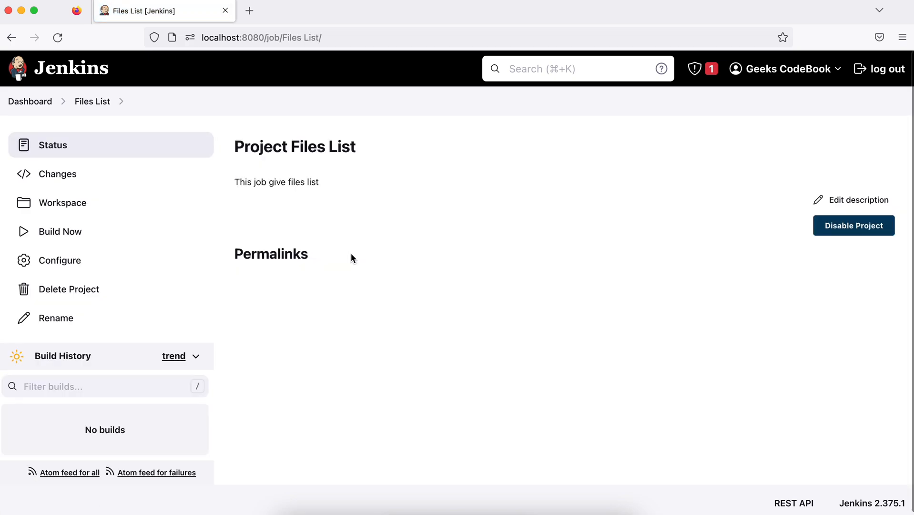
pyautogui.click(60, 231)
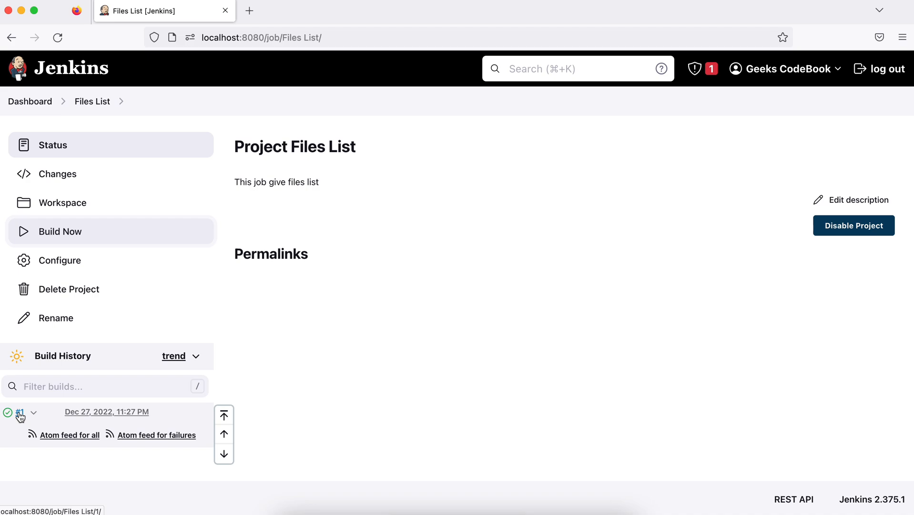
pyautogui.moveTo(23, 423)
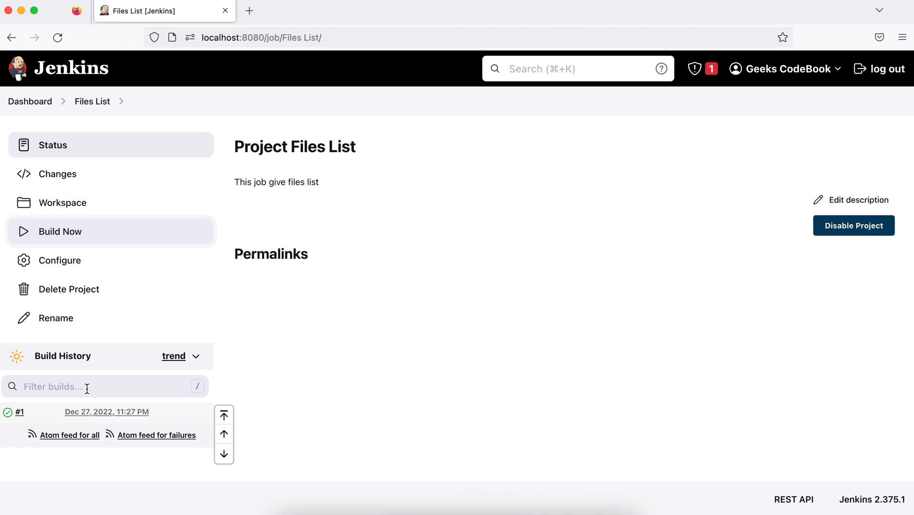
pyautogui.moveTo(112, 424)
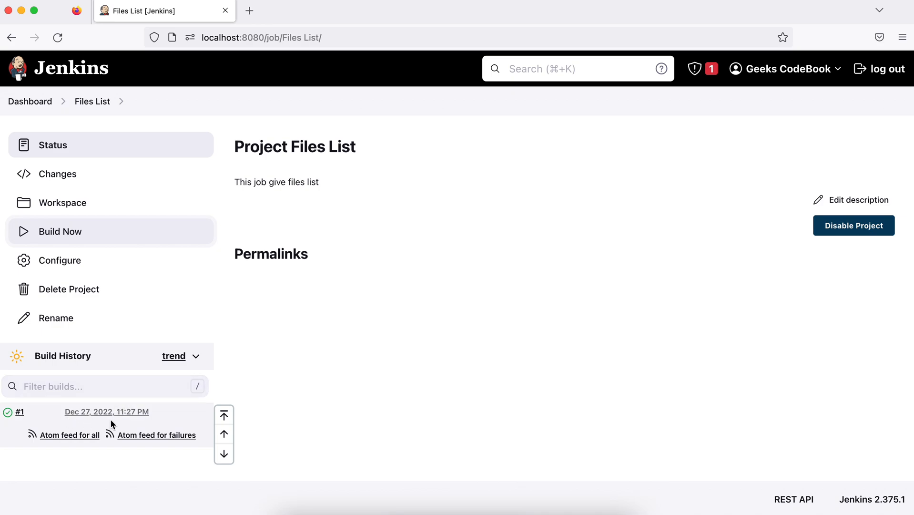
pyautogui.moveTo(28, 422)
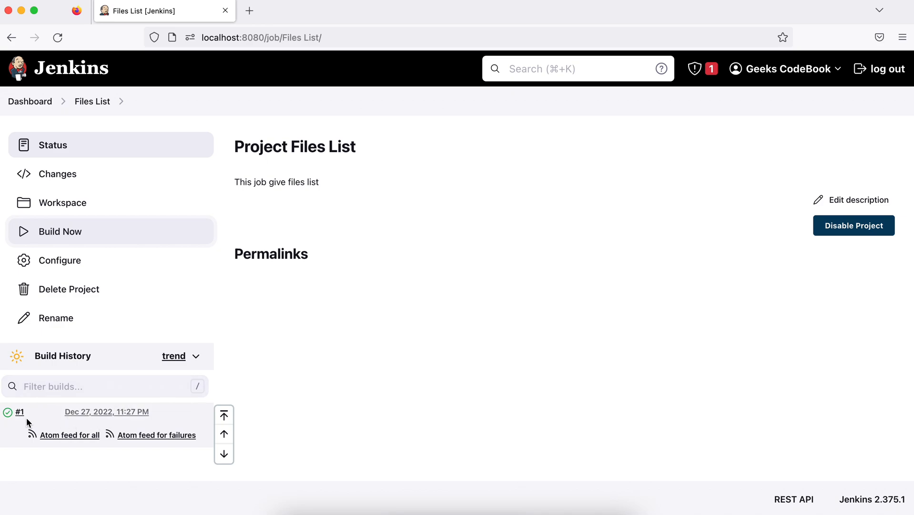
# Step: View build #1's page showing success in 0.68 sec, started by Geeks CodeBook
pyautogui.click(20, 412)
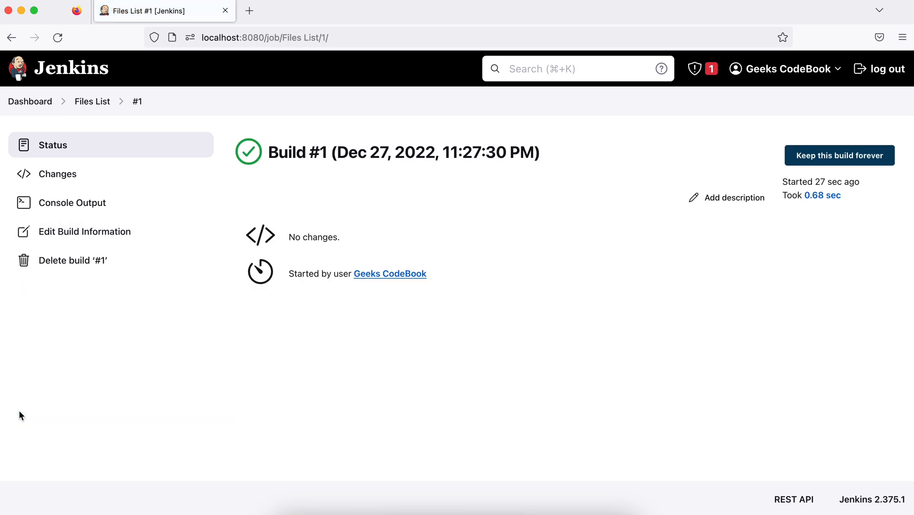
pyautogui.moveTo(334, 211)
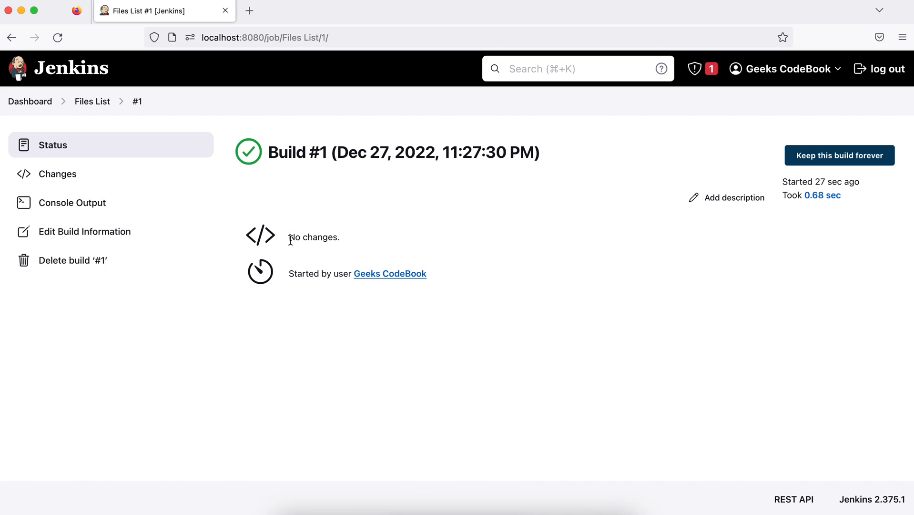
pyautogui.moveTo(79, 202)
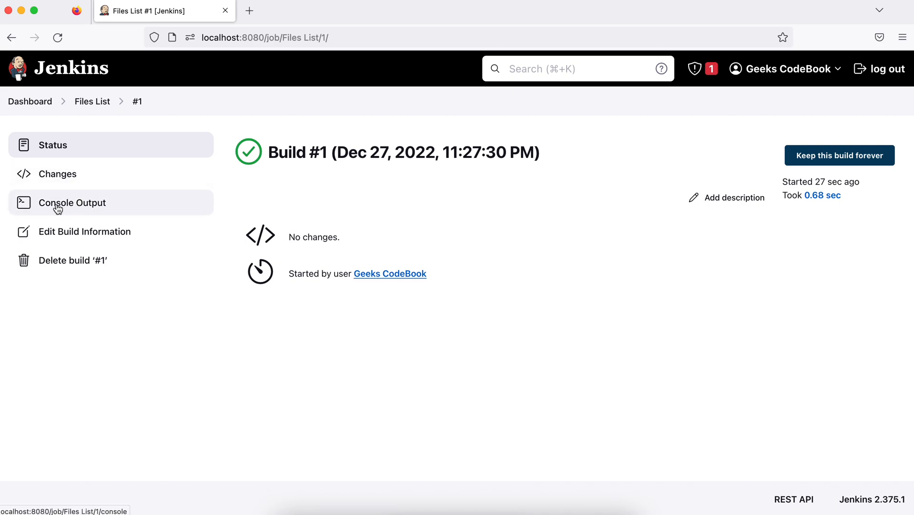
# Step: Read through build #1's Console Output with the cd into geeks-java and recursive file listing
pyautogui.click(72, 202)
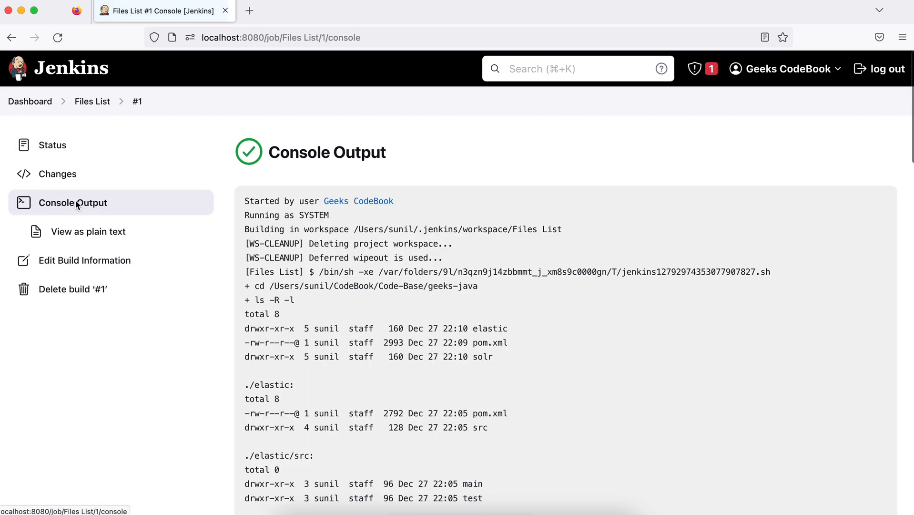
pyautogui.scroll(-3)
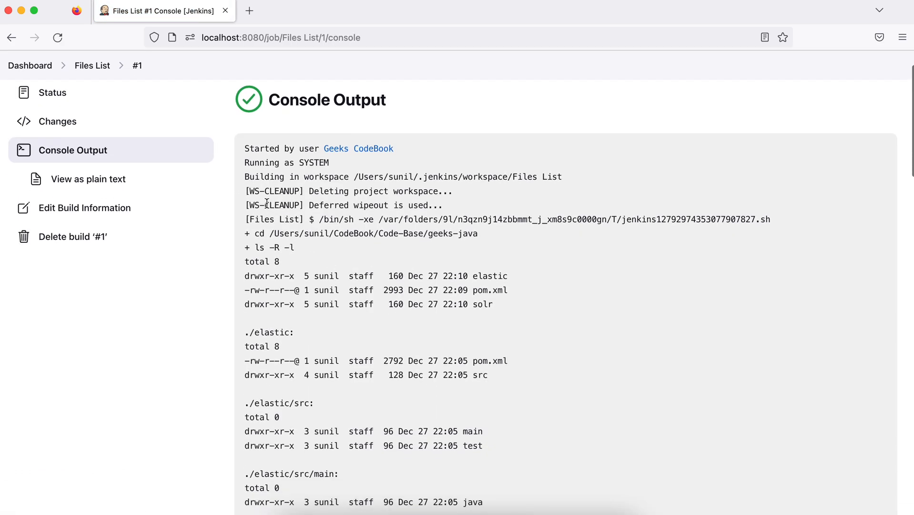
pyautogui.doubleClick(272, 176)
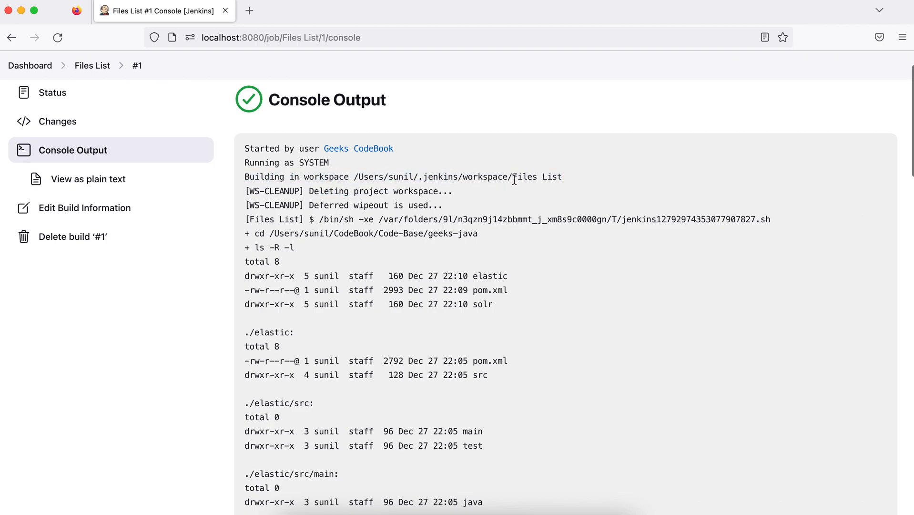
pyautogui.moveTo(514, 222)
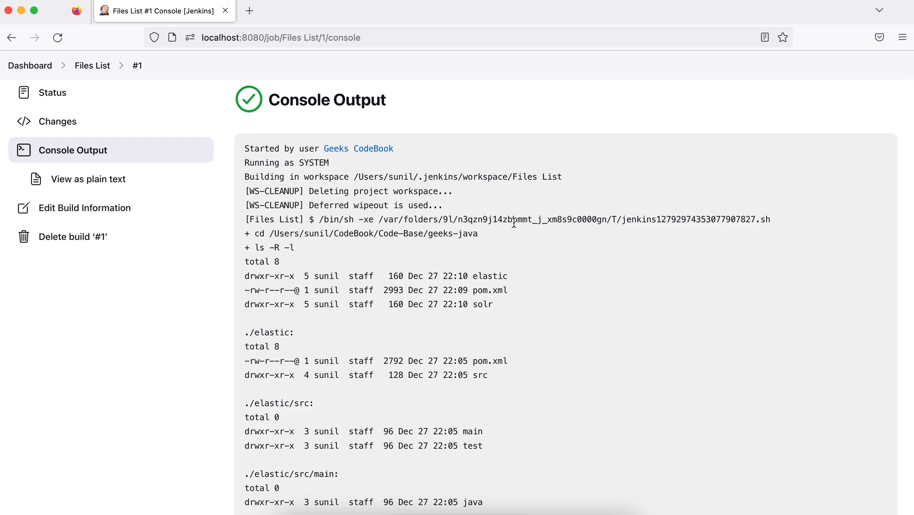
pyautogui.scroll(-3)
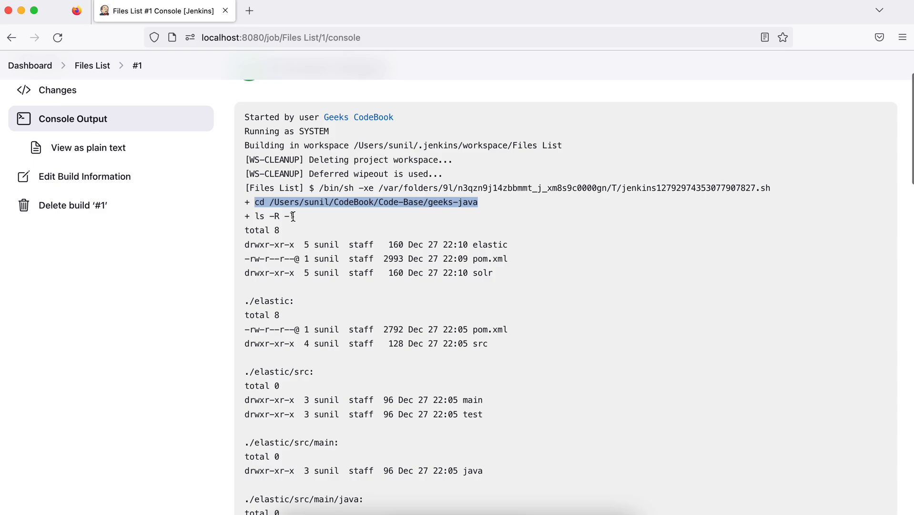
pyautogui.scroll(-3)
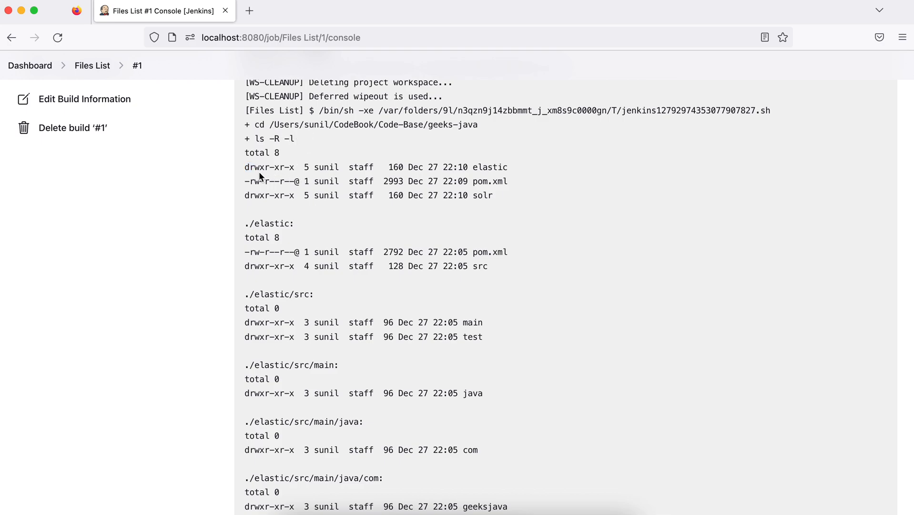
pyautogui.scroll(-3)
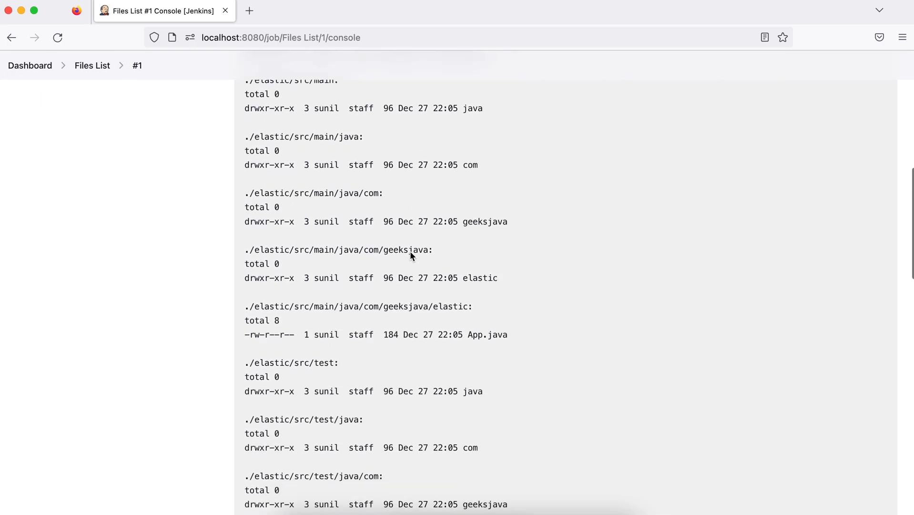
pyautogui.scroll(-3)
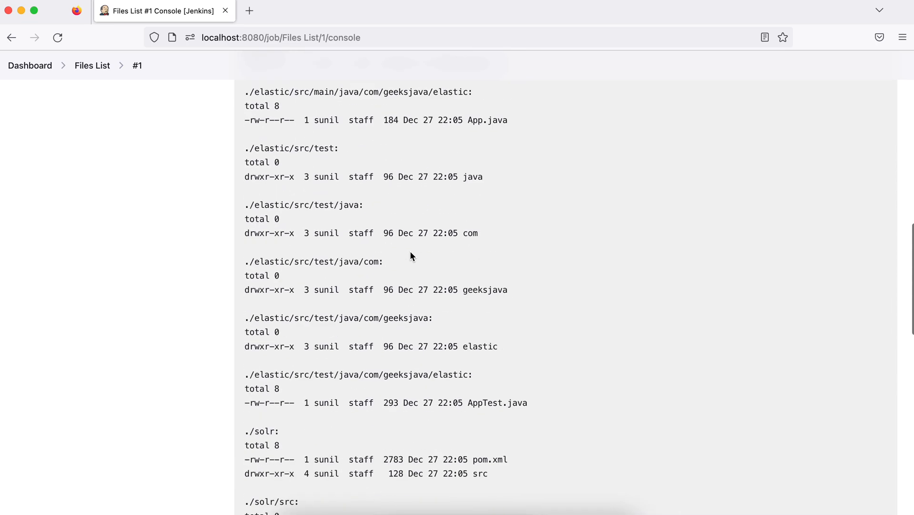
pyautogui.scroll(-3)
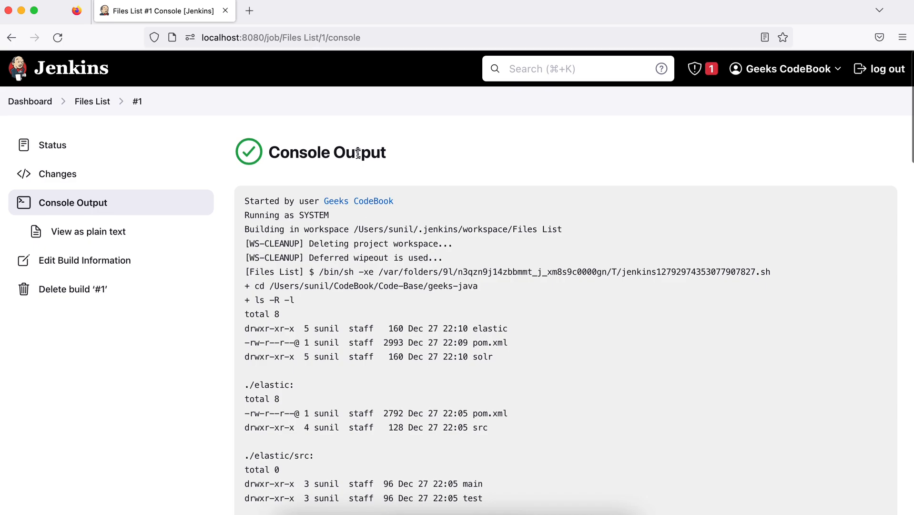
pyautogui.moveTo(418, 313)
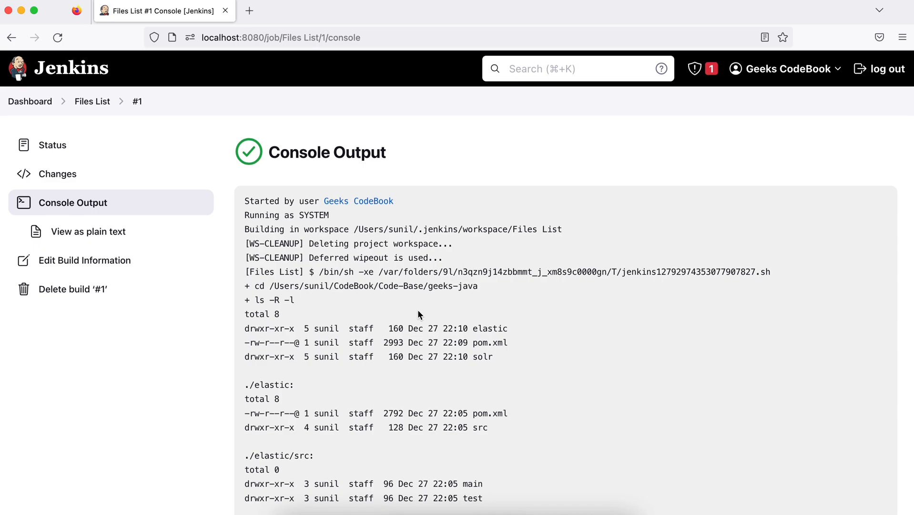
pyautogui.scroll(-3)
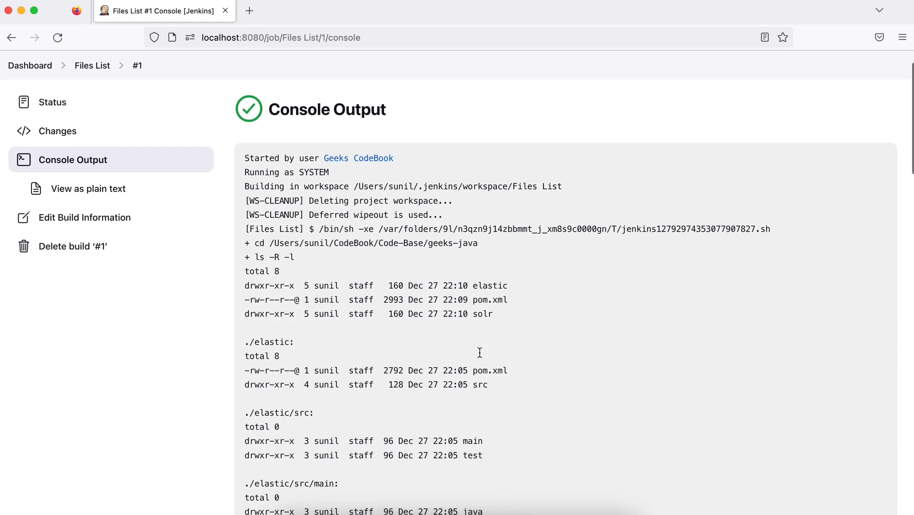
pyautogui.moveTo(399, 411)
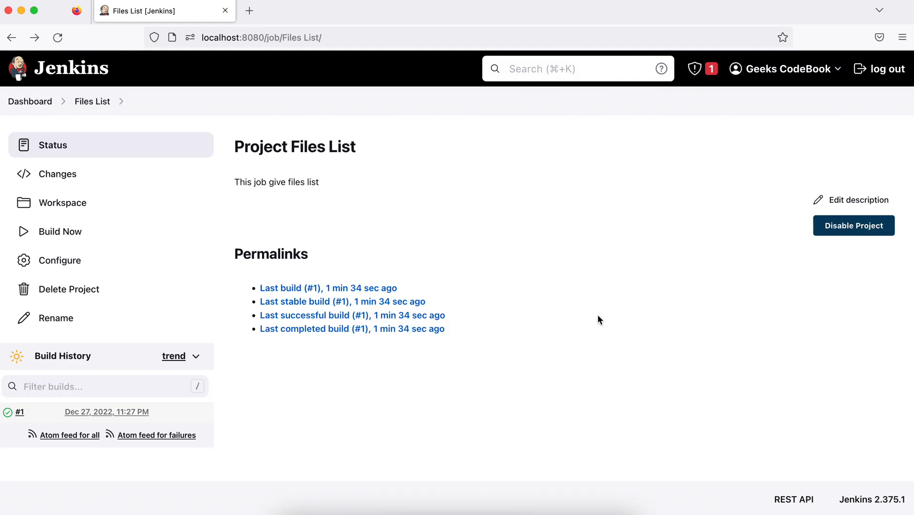
pyautogui.moveTo(70, 210)
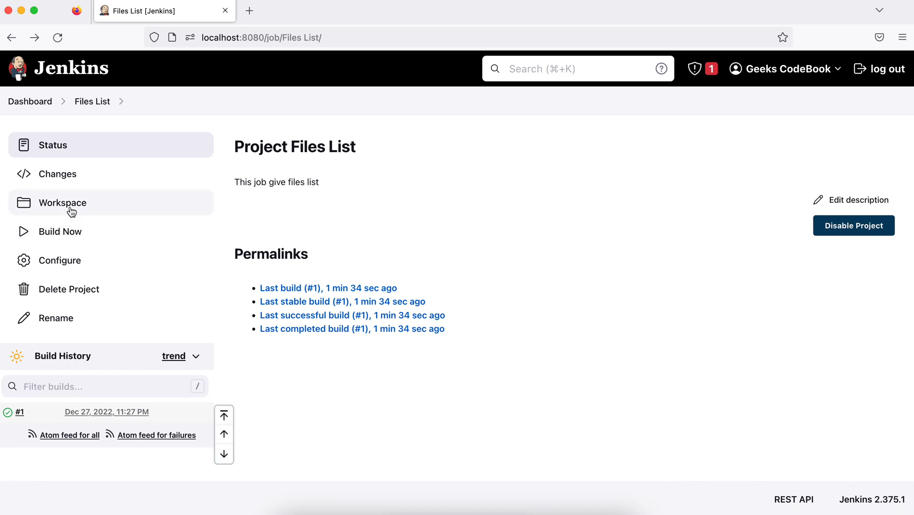
pyautogui.moveTo(62, 203)
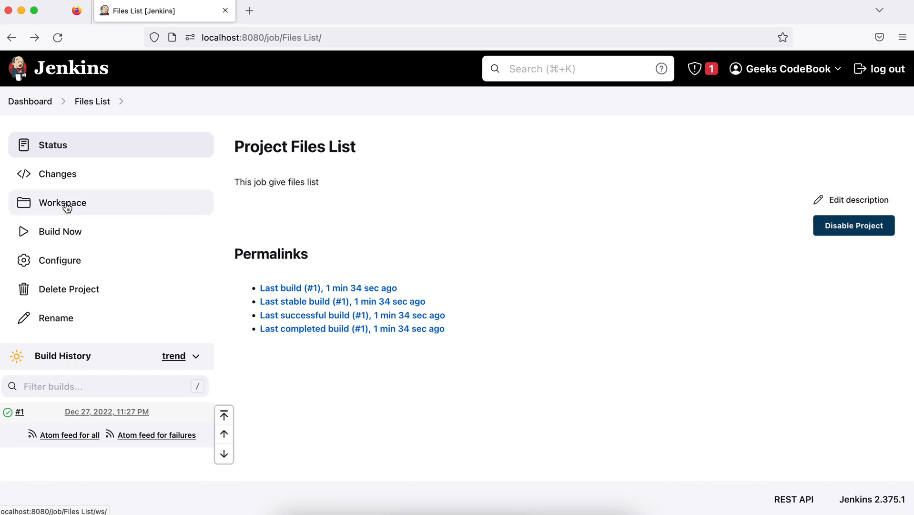
# Step: View the Files List job's workspace, which contains no files after build #1
pyautogui.click(62, 202)
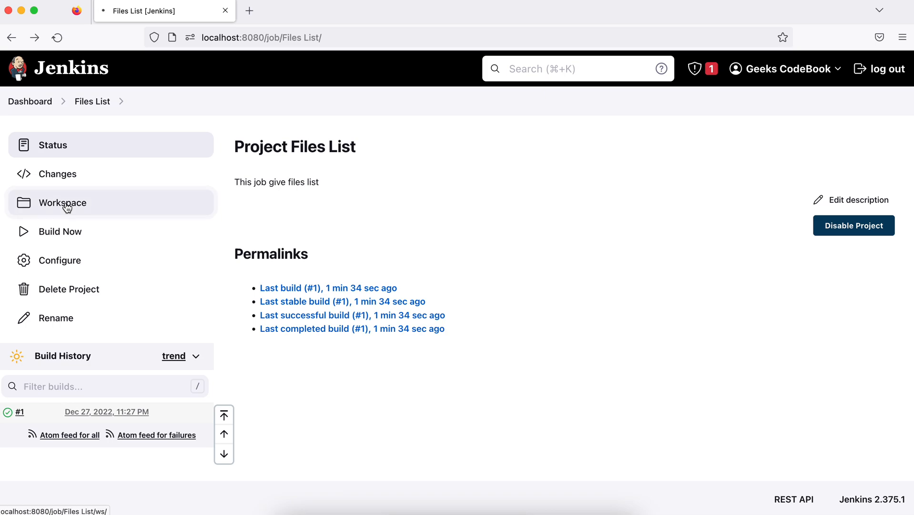
pyautogui.click(62, 202)
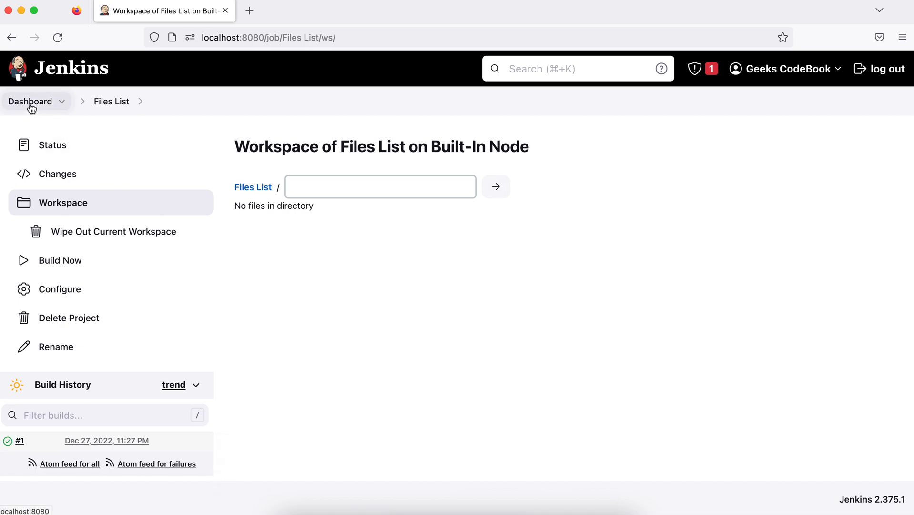
# Step: Go back to the dashboard listing Files List with last success #1 (0.68 sec)
pyautogui.click(29, 101)
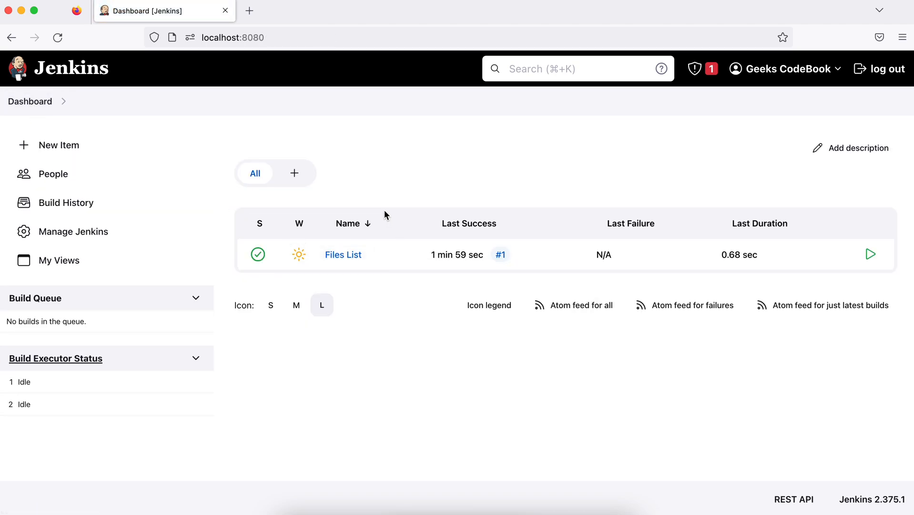
pyautogui.moveTo(228, 312)
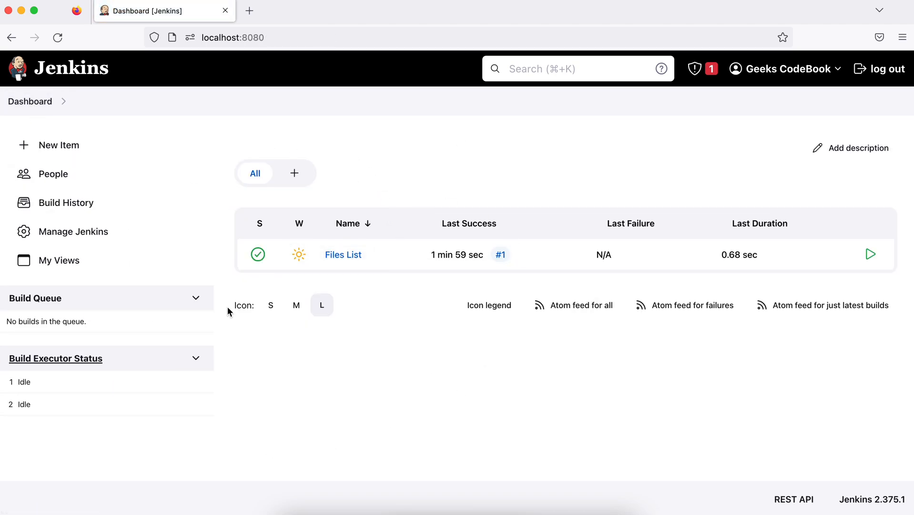
pyautogui.moveTo(258, 255)
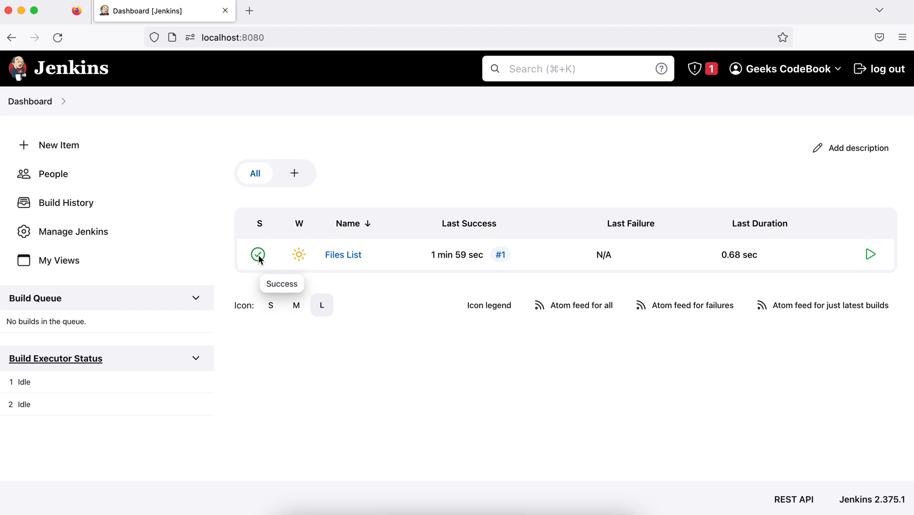
pyautogui.moveTo(259, 261)
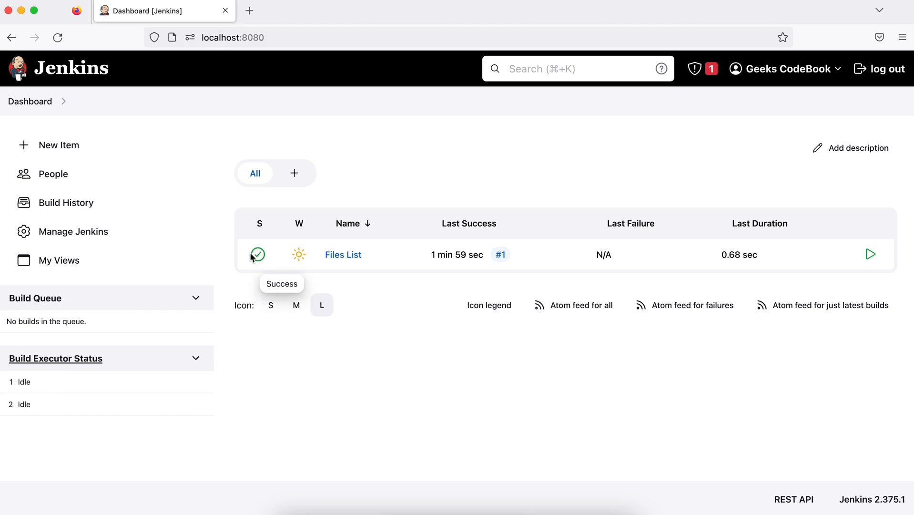
pyautogui.moveTo(421, 362)
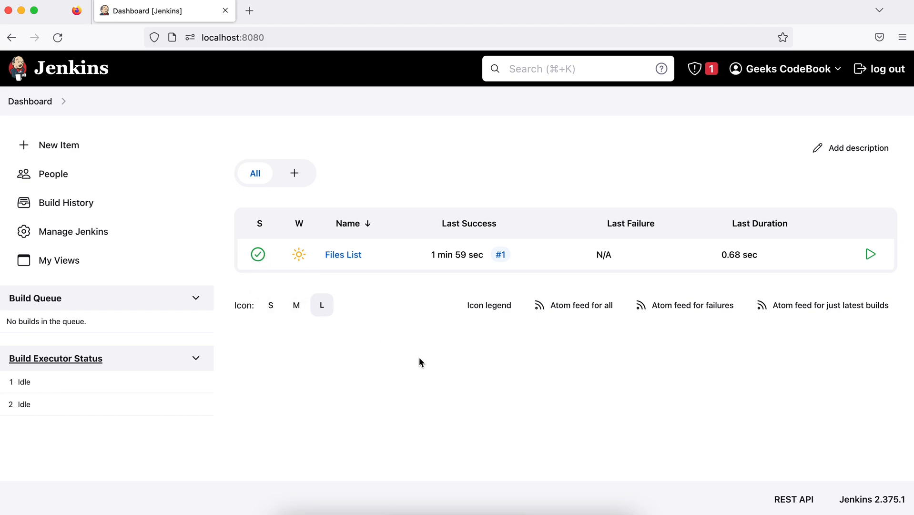
pyautogui.moveTo(406, 367)
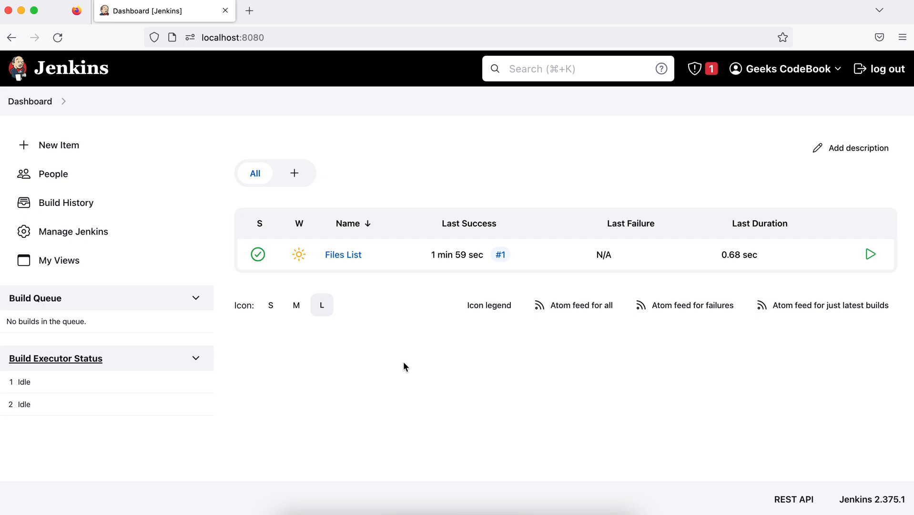
pyautogui.moveTo(475, 251)
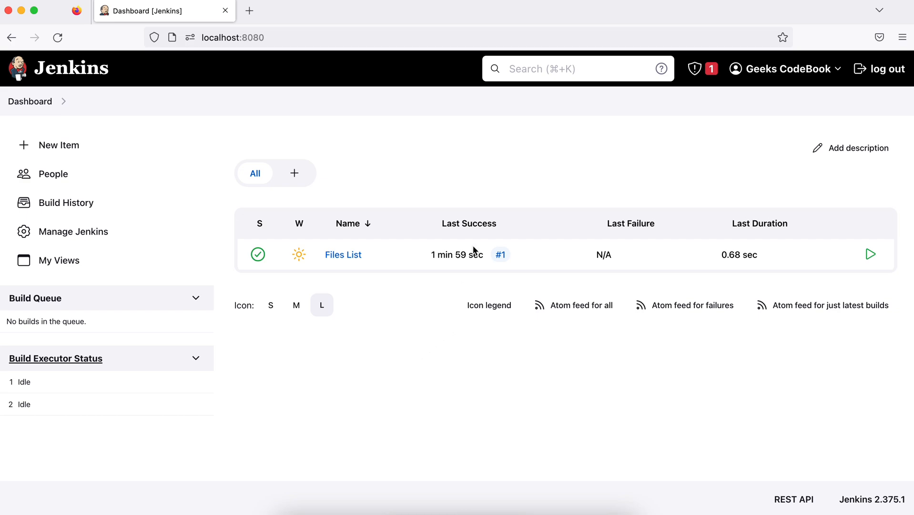
pyautogui.moveTo(425, 263)
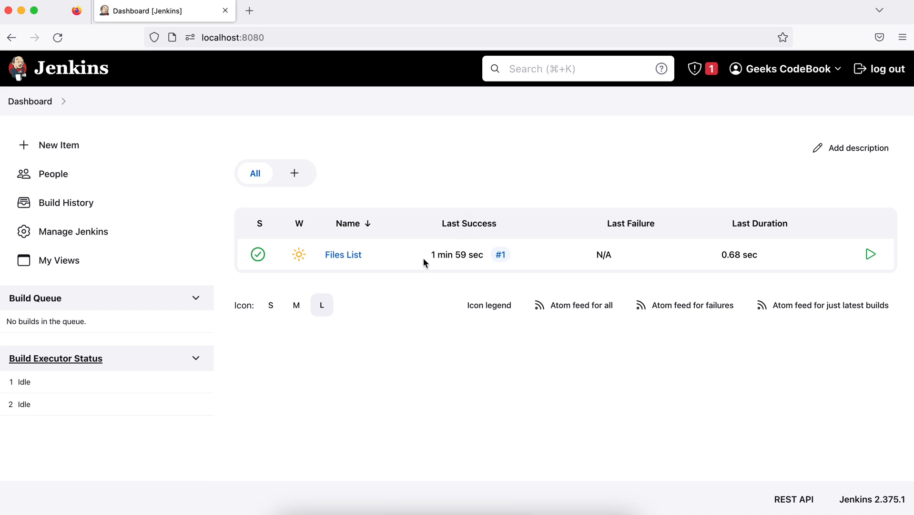
pyautogui.moveTo(431, 255)
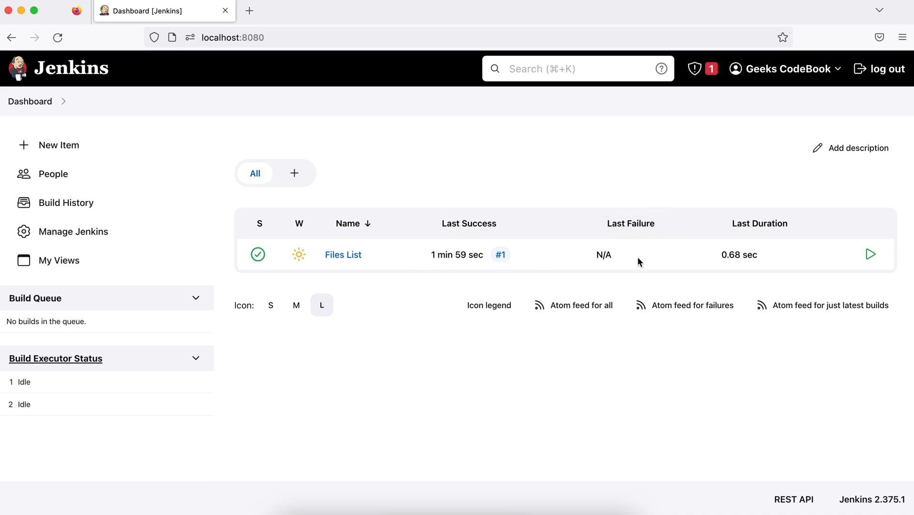
pyautogui.moveTo(727, 406)
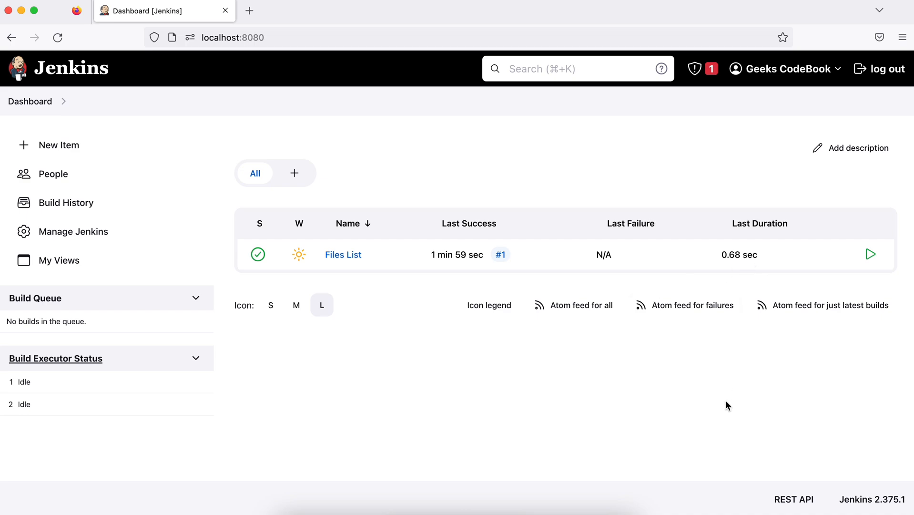
pyautogui.moveTo(628, 436)
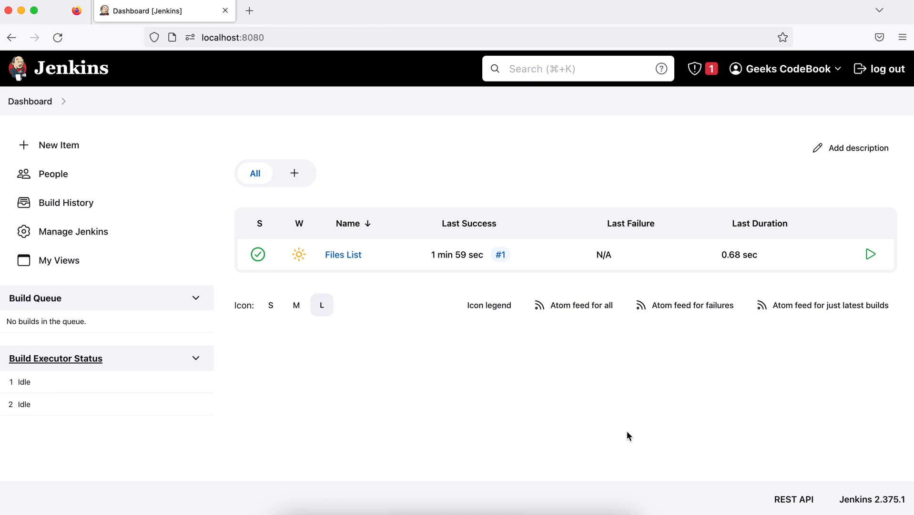